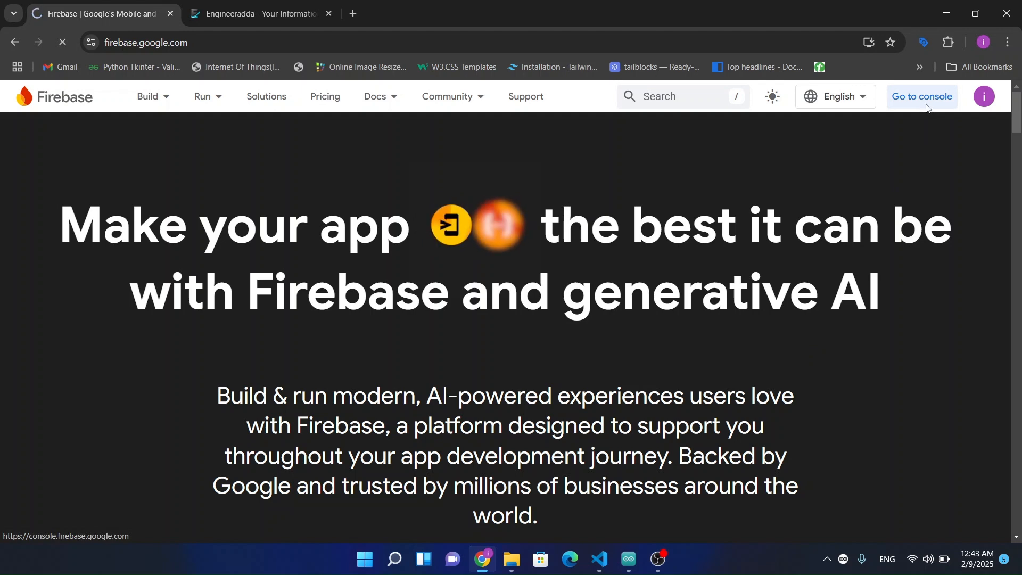
- Go to the Firebase console from the homepage
left_click(921, 95)
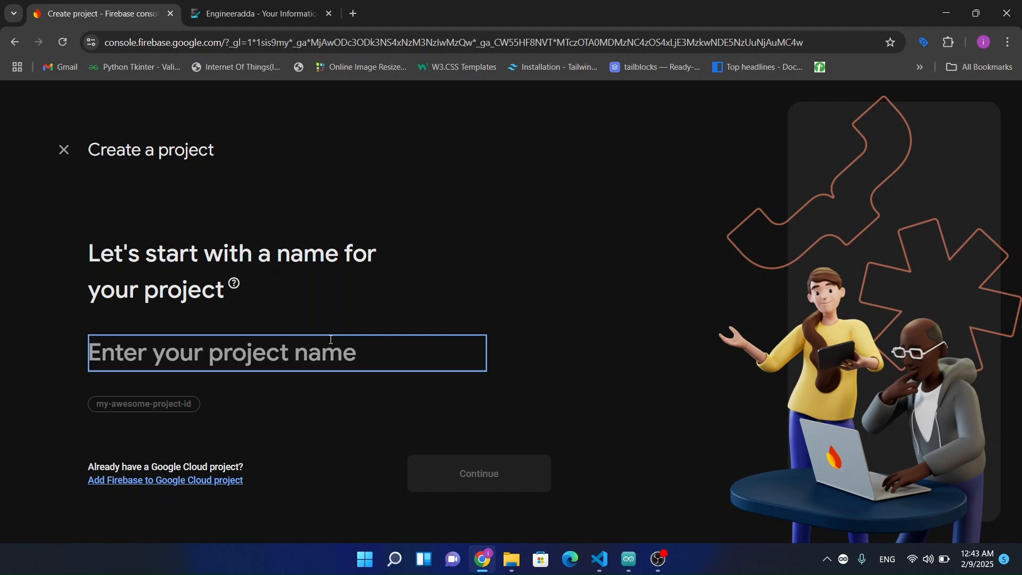
- Create the project dht11anddht22, keeping Gemini enabled and turning Google Analytics off
type("dht")
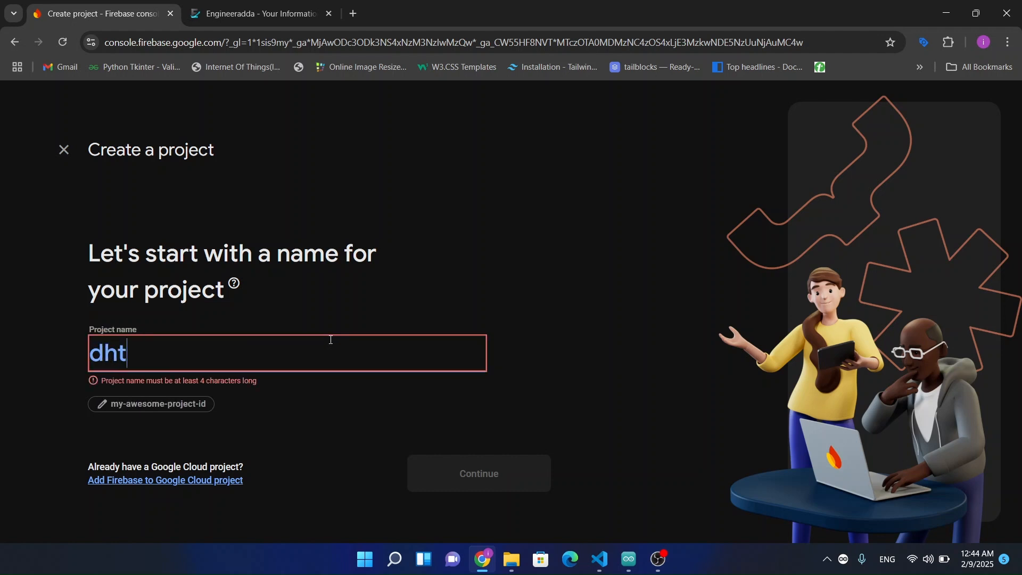
type("11and")
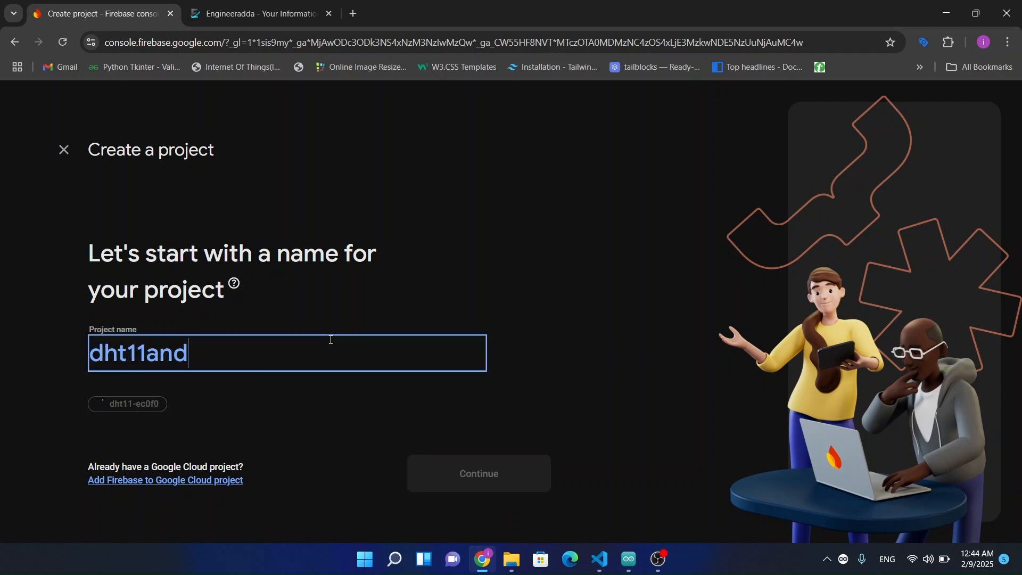
type("dht1")
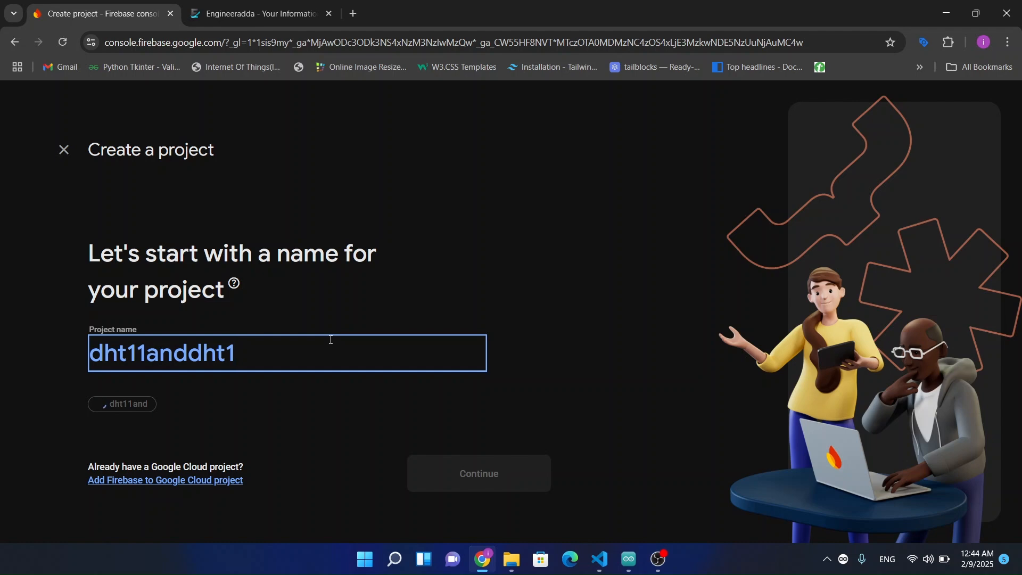
type("22")
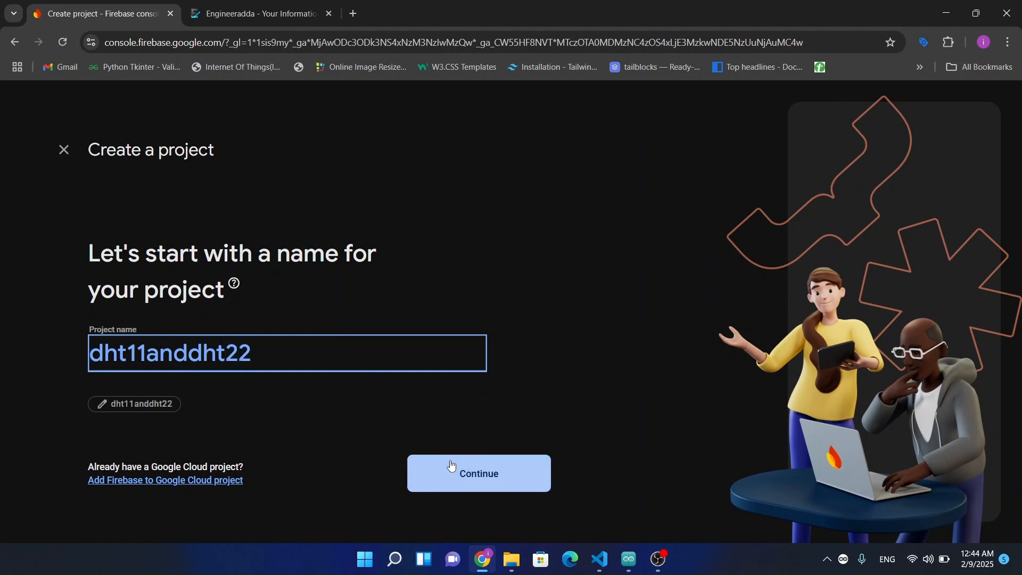
left_click(478, 473)
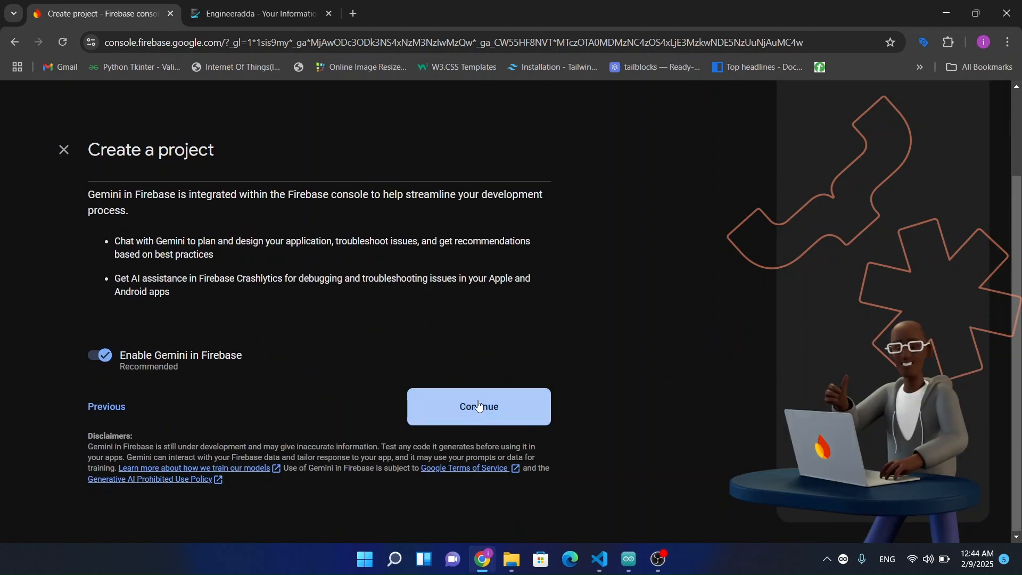
left_click(478, 405)
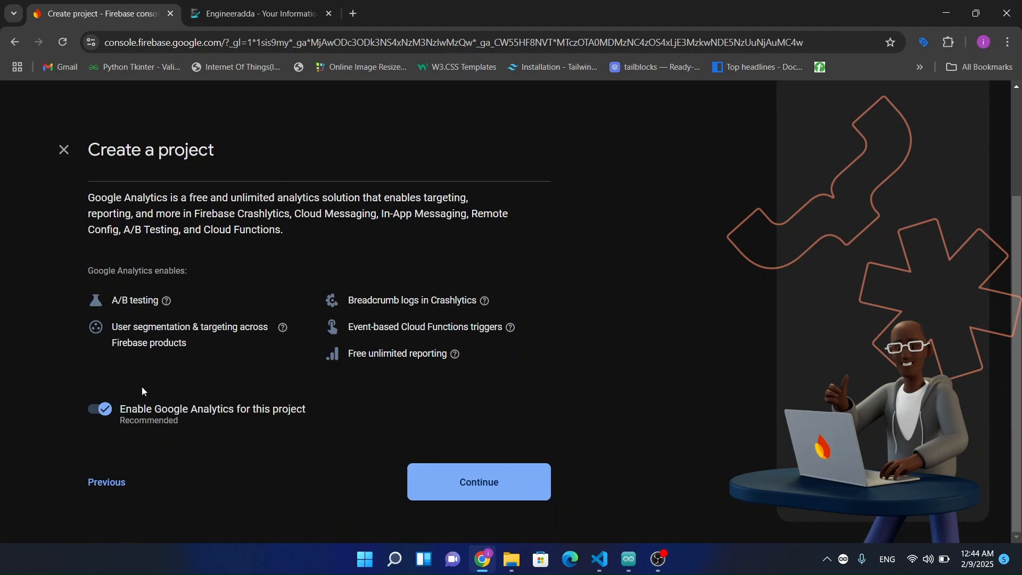
left_click(99, 408)
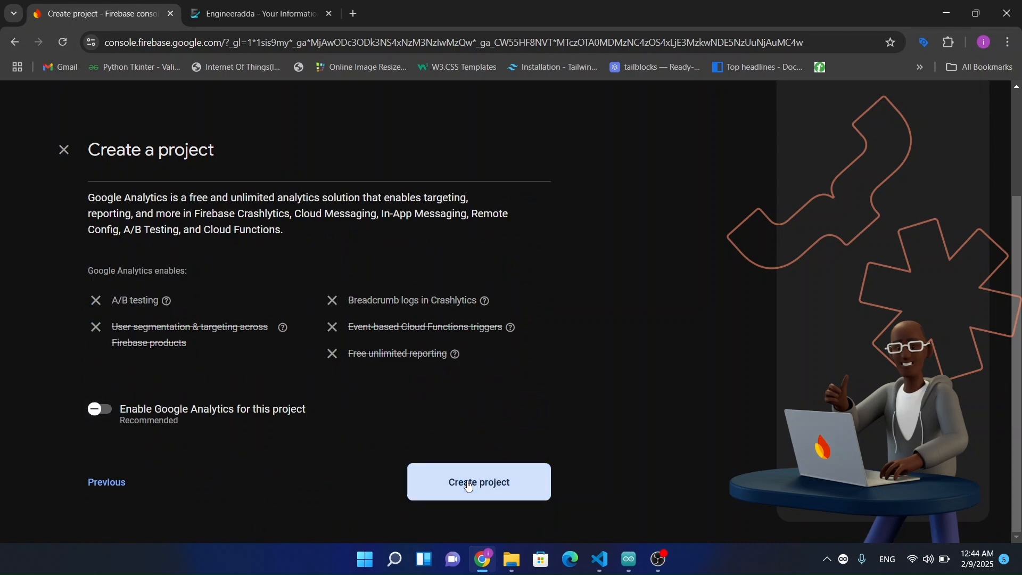
left_click(478, 481)
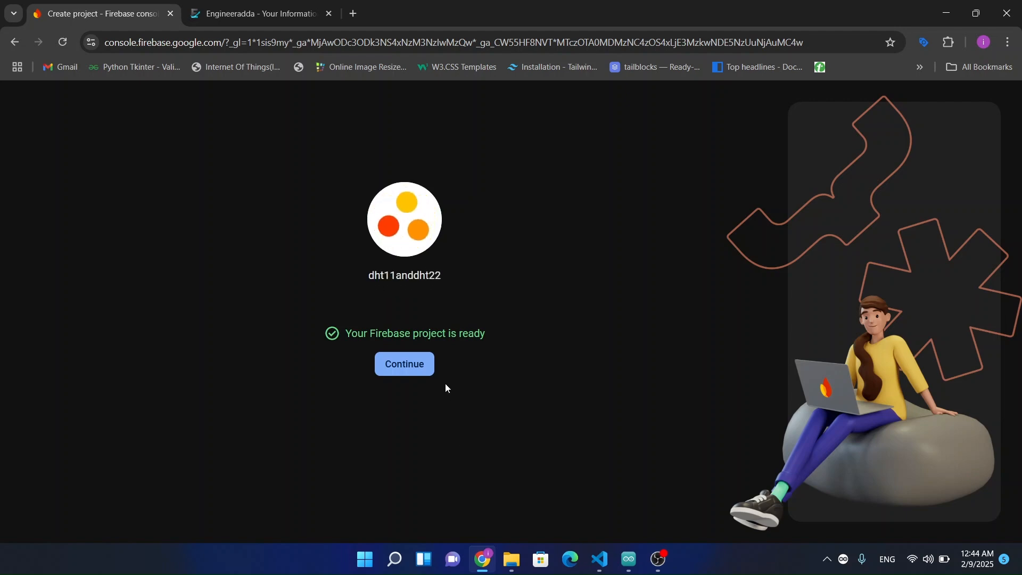
- Enter the new project and reach its Realtime Database page under Build
left_click(404, 364)
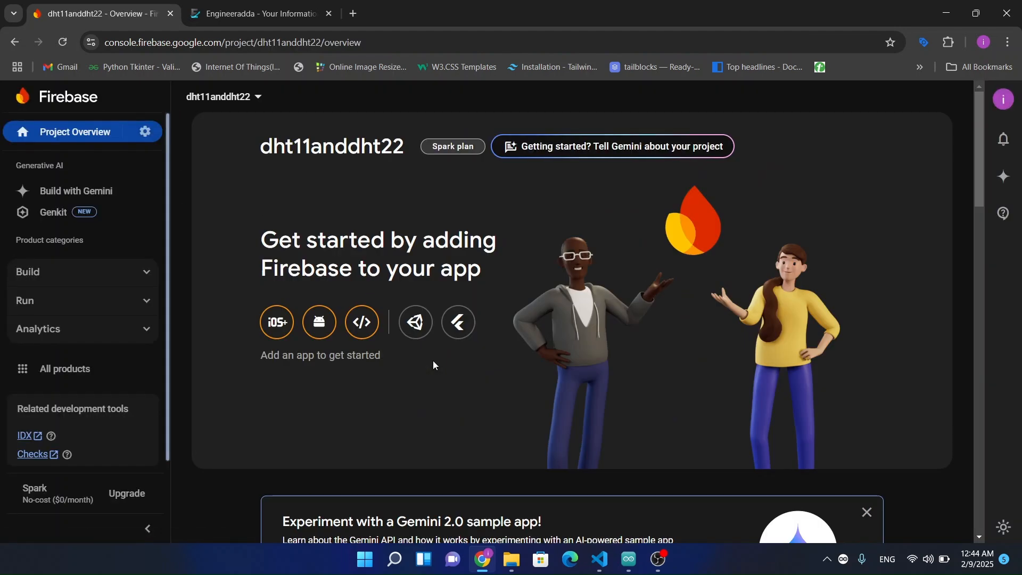
left_click(28, 272)
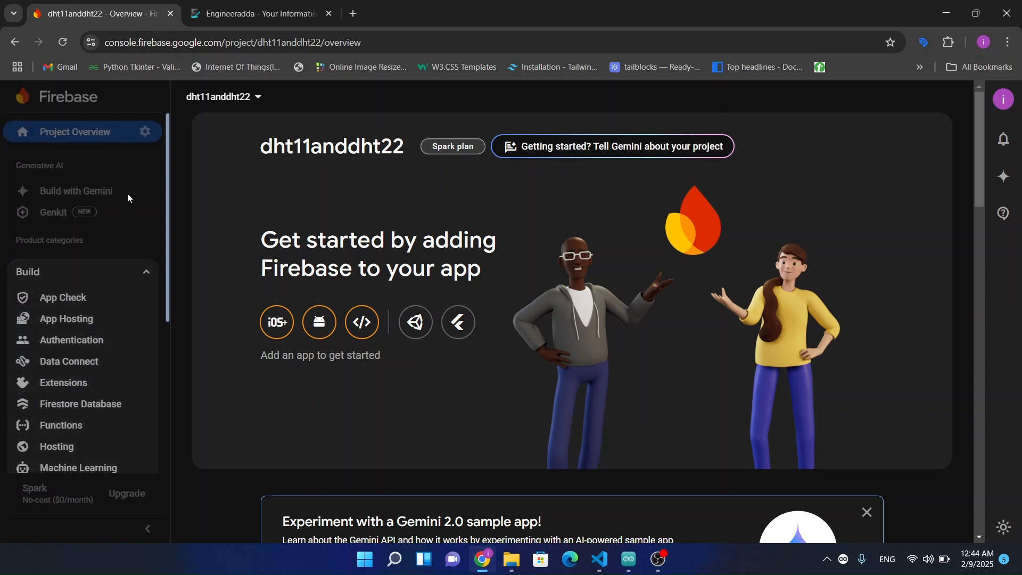
mouse_move(65, 446)
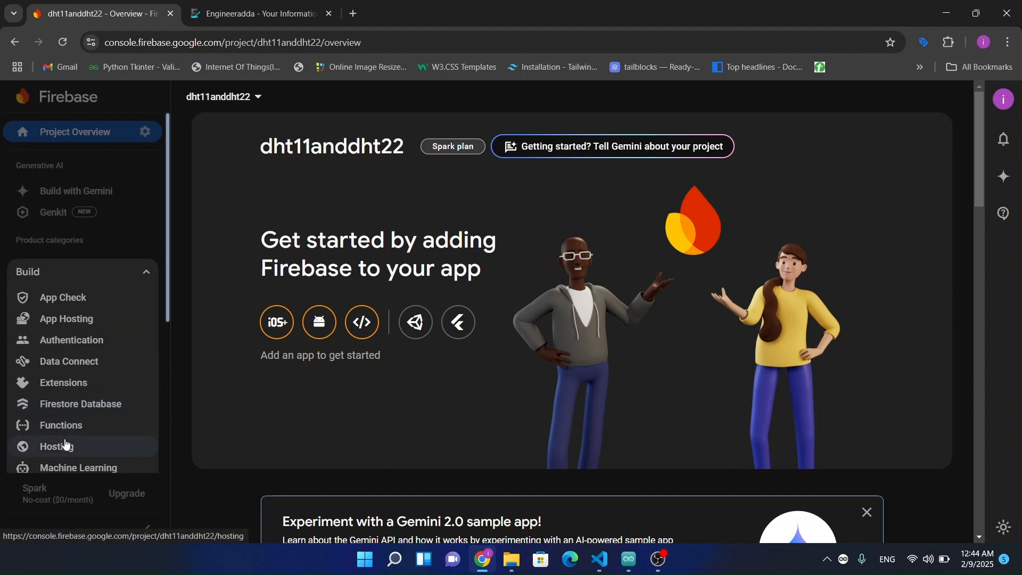
scroll("down", 3)
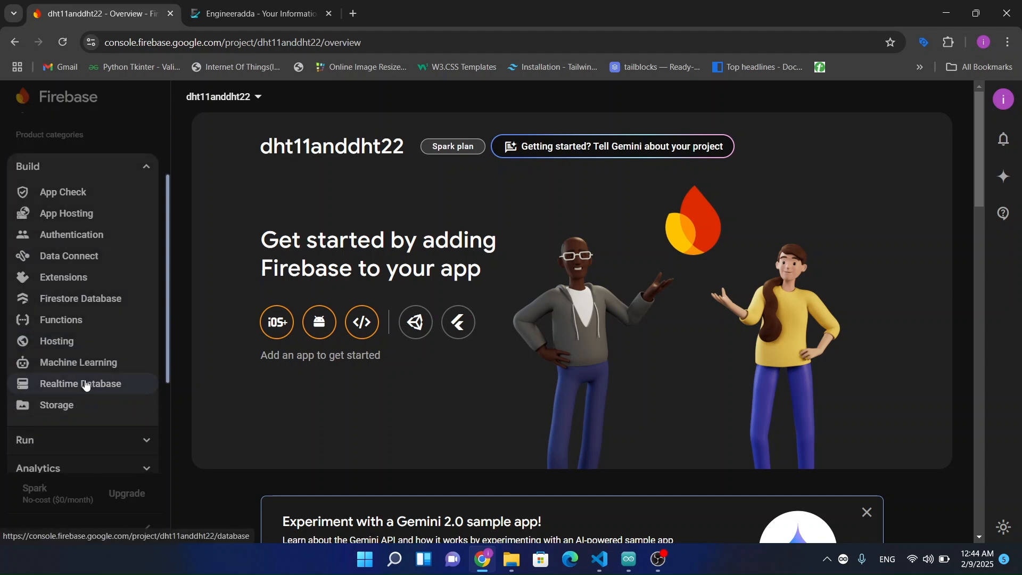
left_click(83, 383)
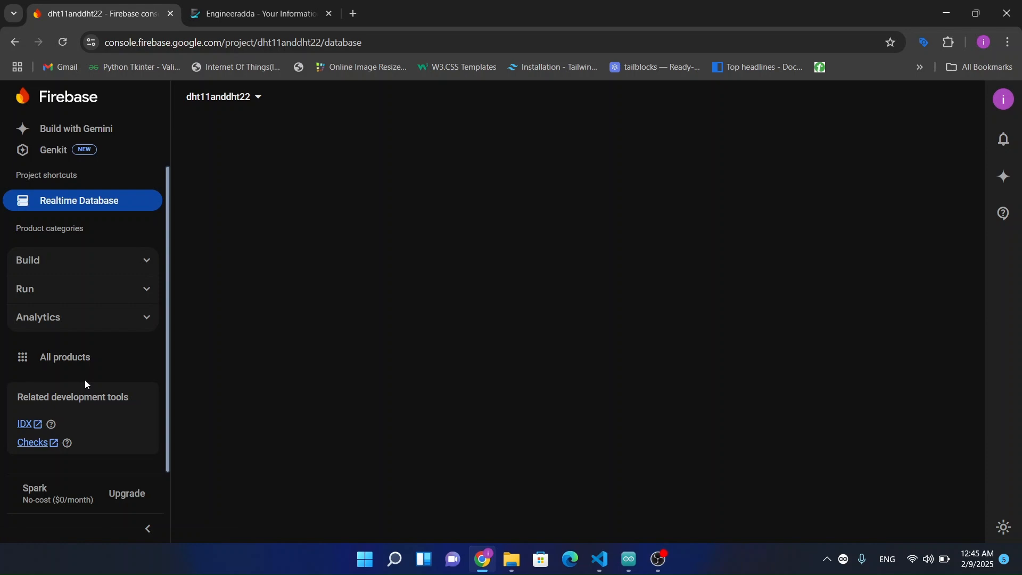
mouse_move(219, 259)
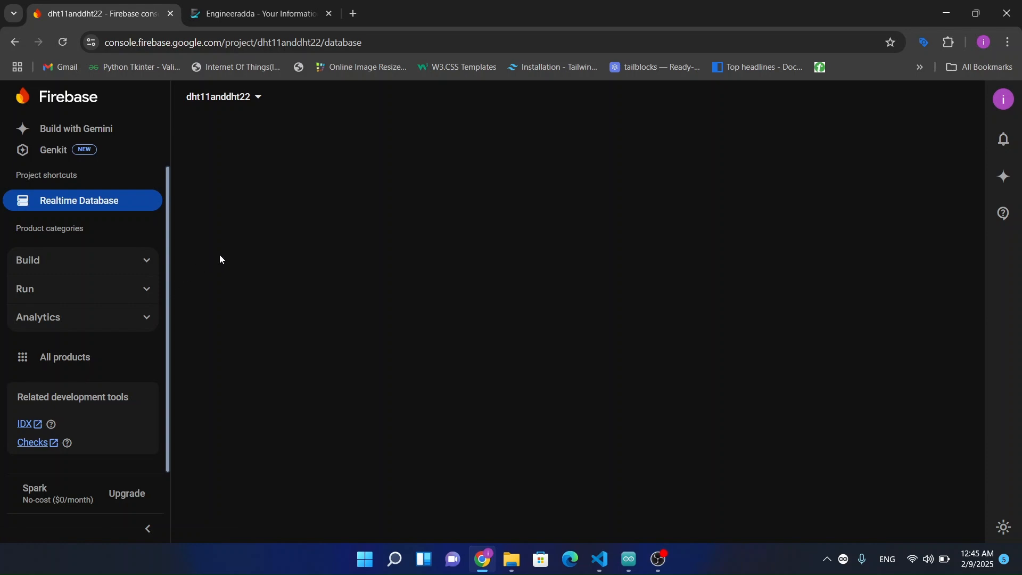
left_click(78, 200)
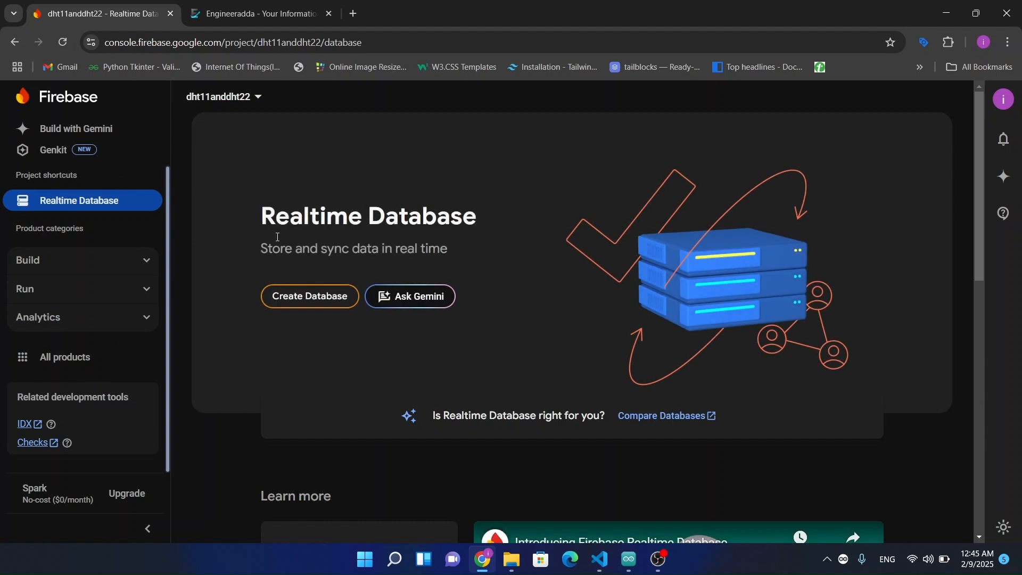
- Create the Realtime Database in Singapore (asia-southeast1), started in locked mode
left_click(310, 295)
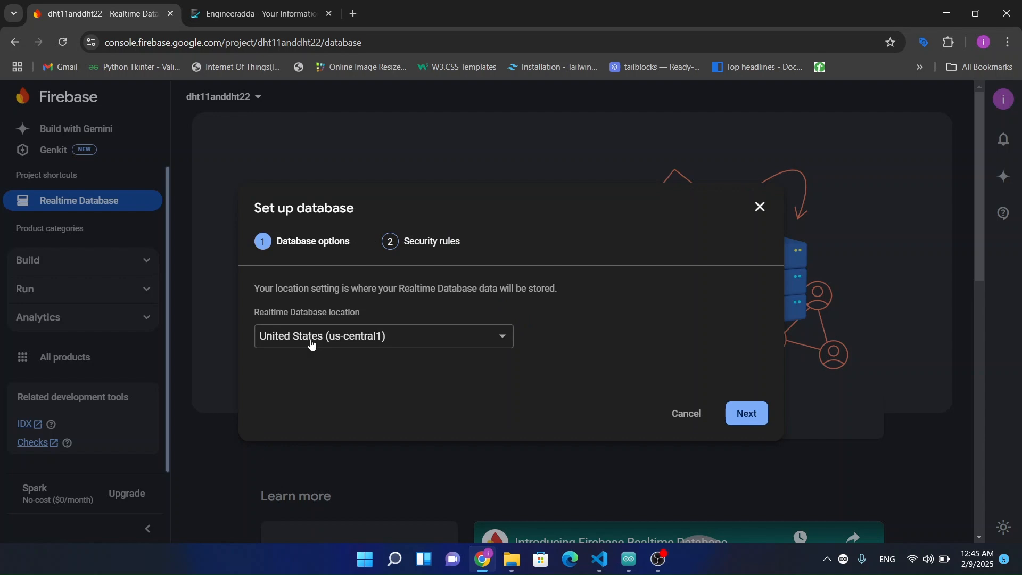
left_click(384, 336)
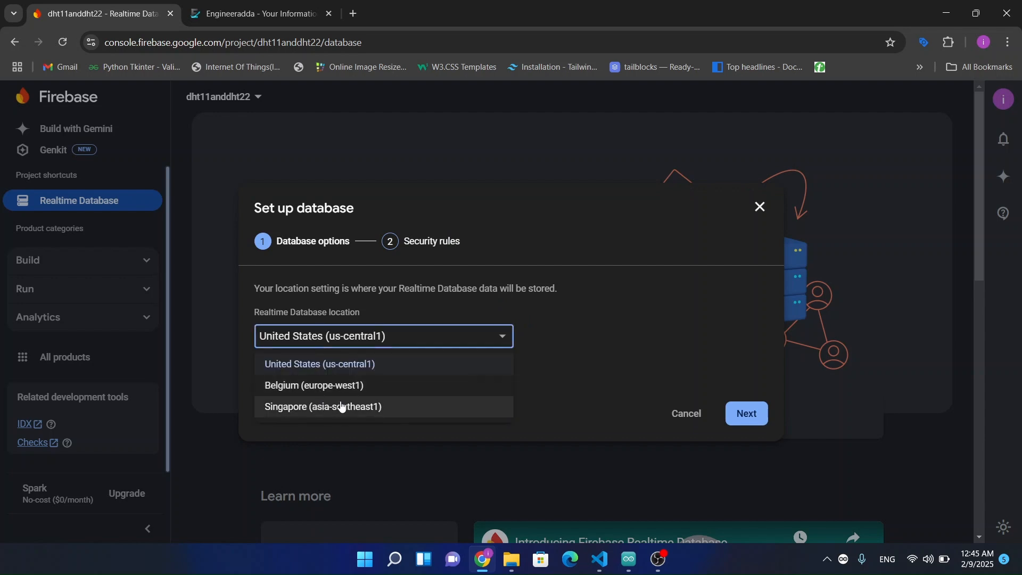
left_click(324, 406)
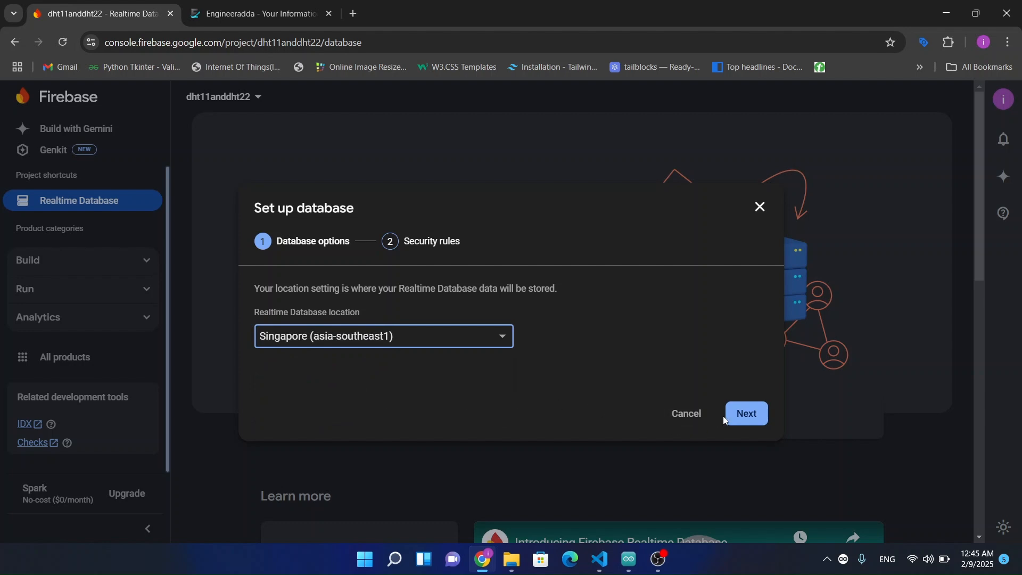
mouse_move(746, 418)
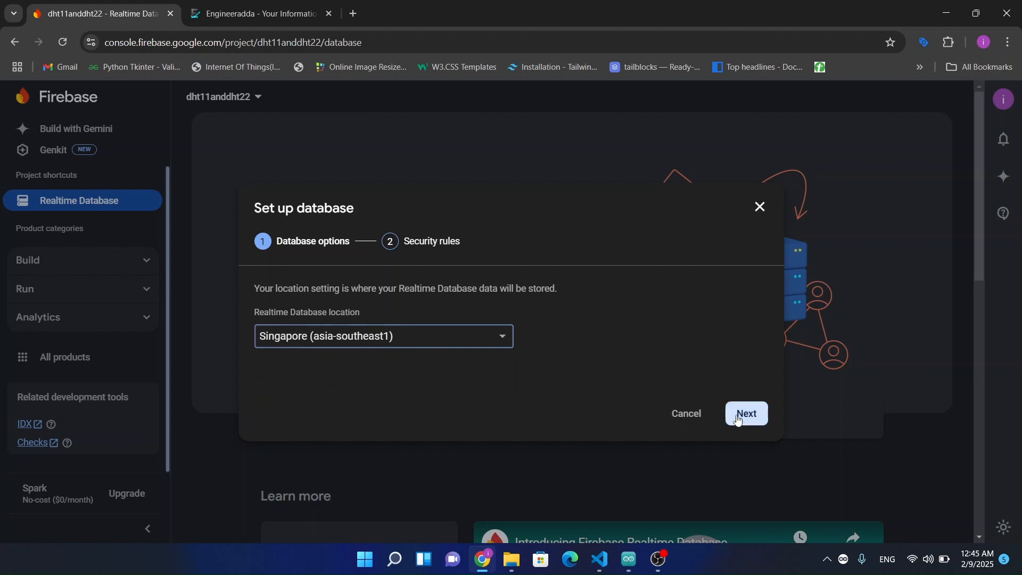
left_click(745, 413)
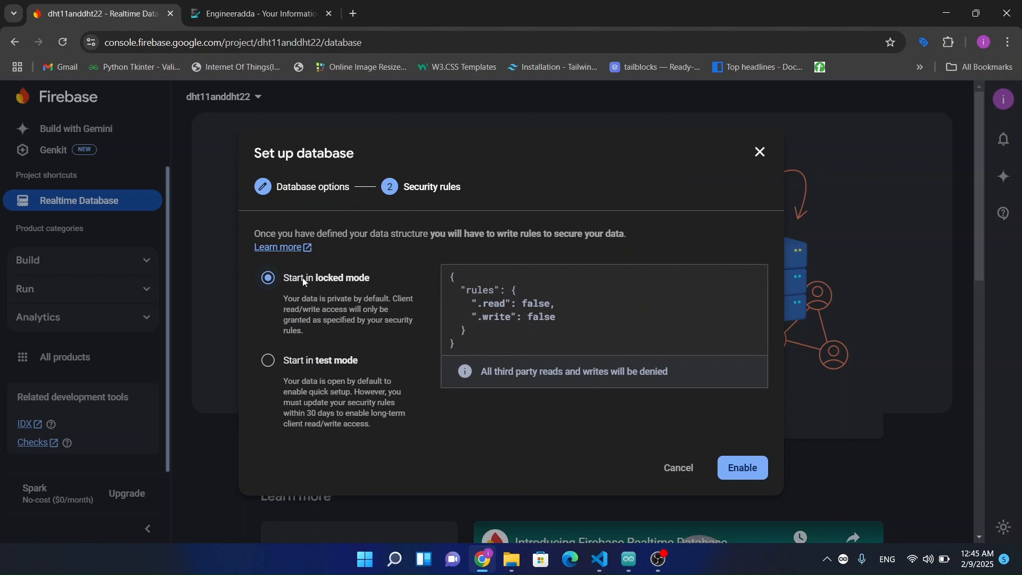
left_click(742, 467)
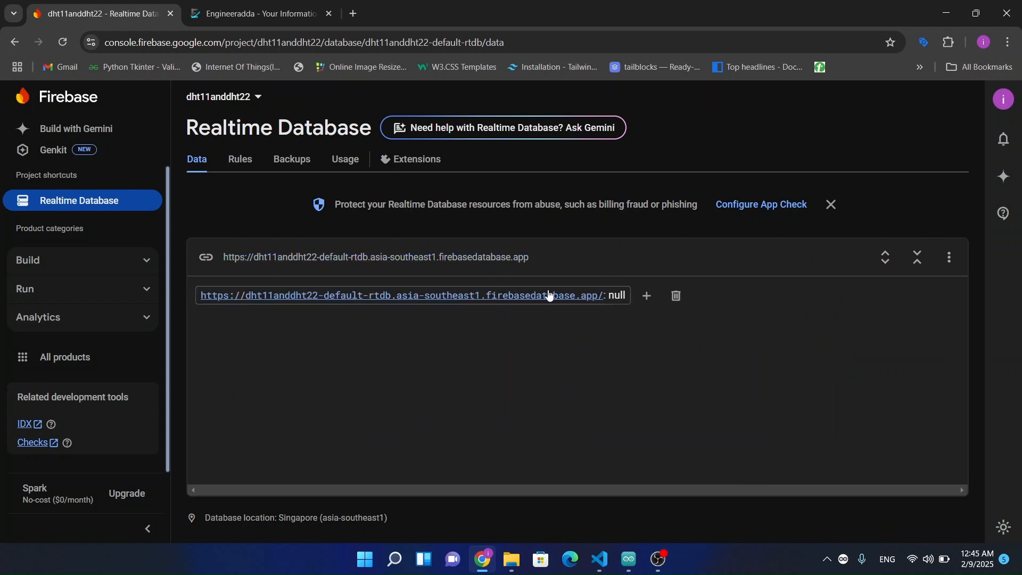
mouse_move(486, 294)
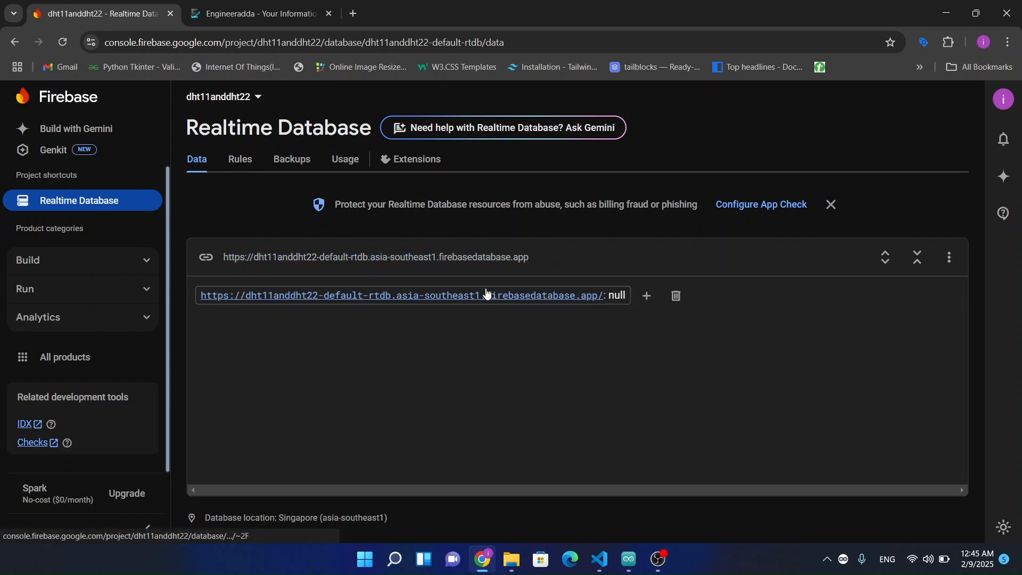
mouse_move(359, 436)
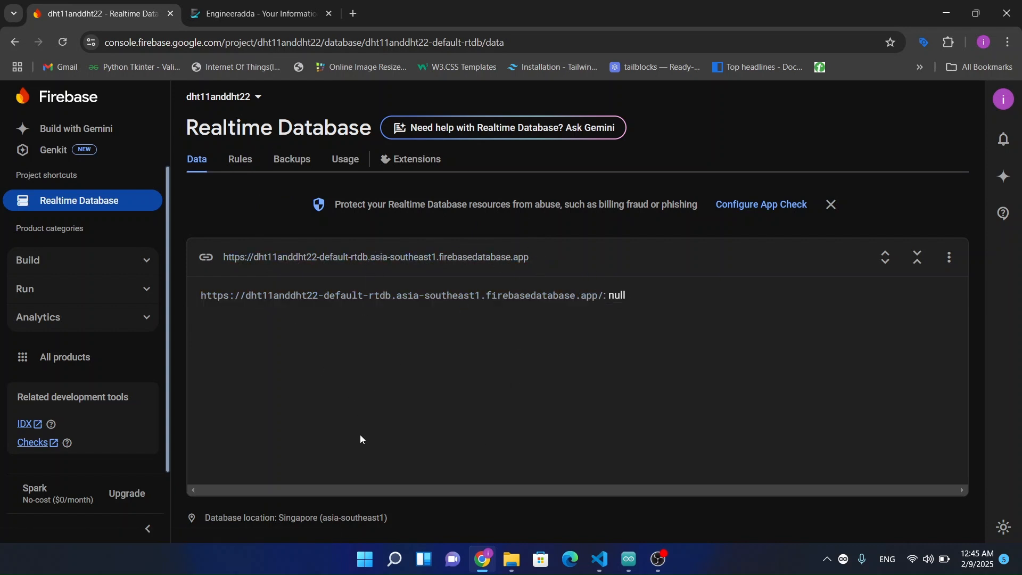
- Set the rules' .read and .write to true and publish them
left_click(240, 159)
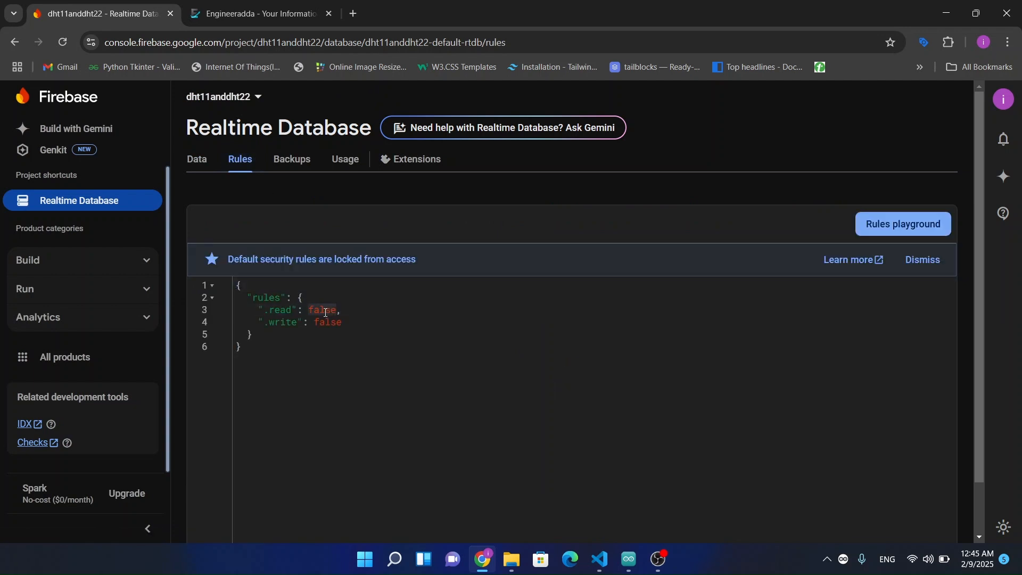
type("true")
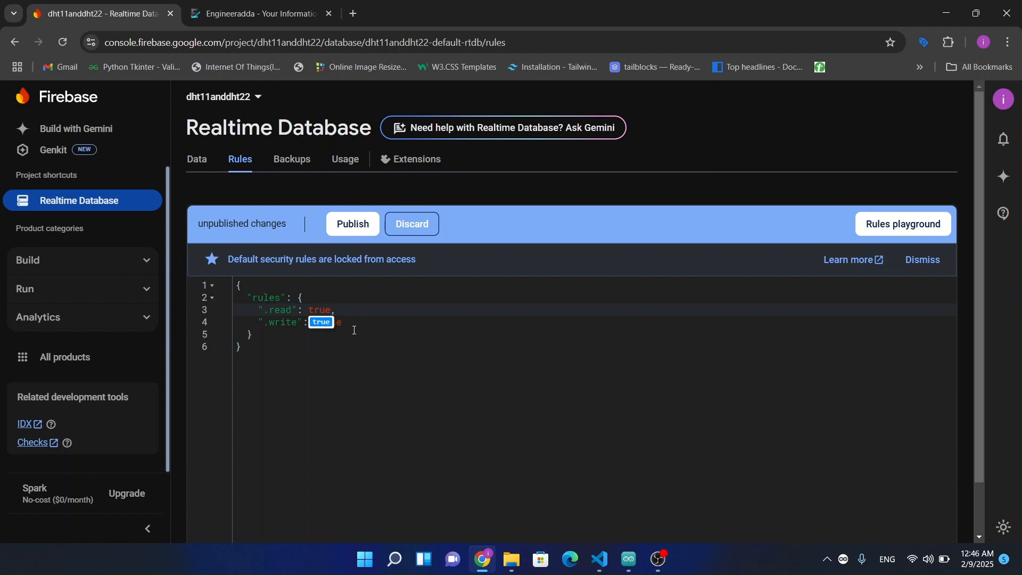
type("false")
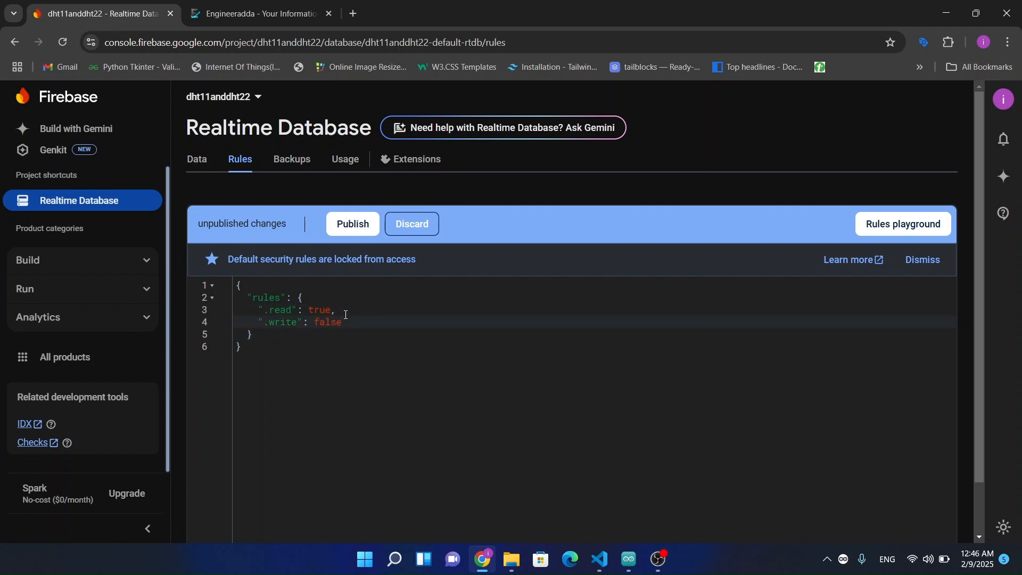
type("tru")
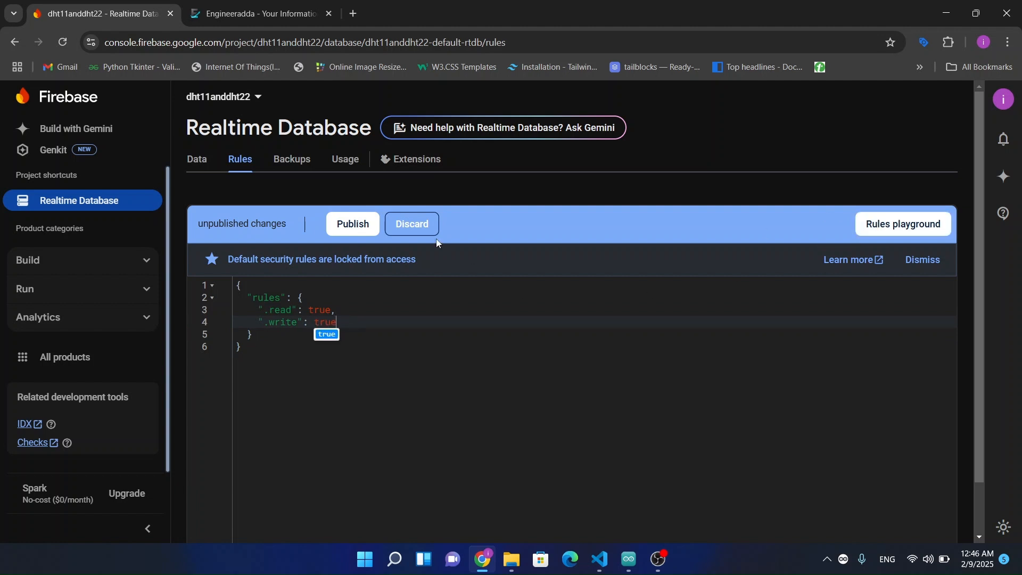
left_click(352, 224)
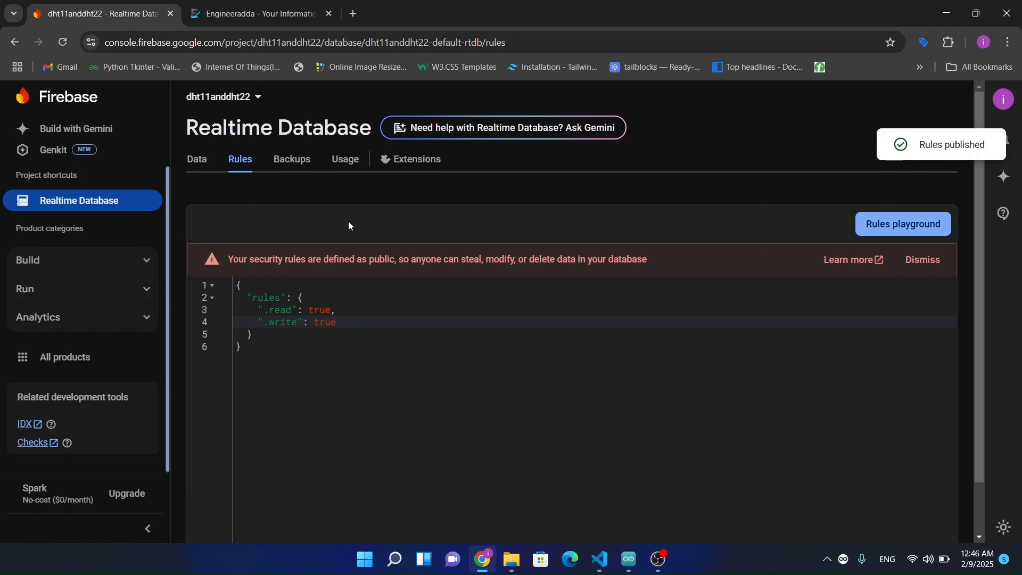
mouse_move(196, 159)
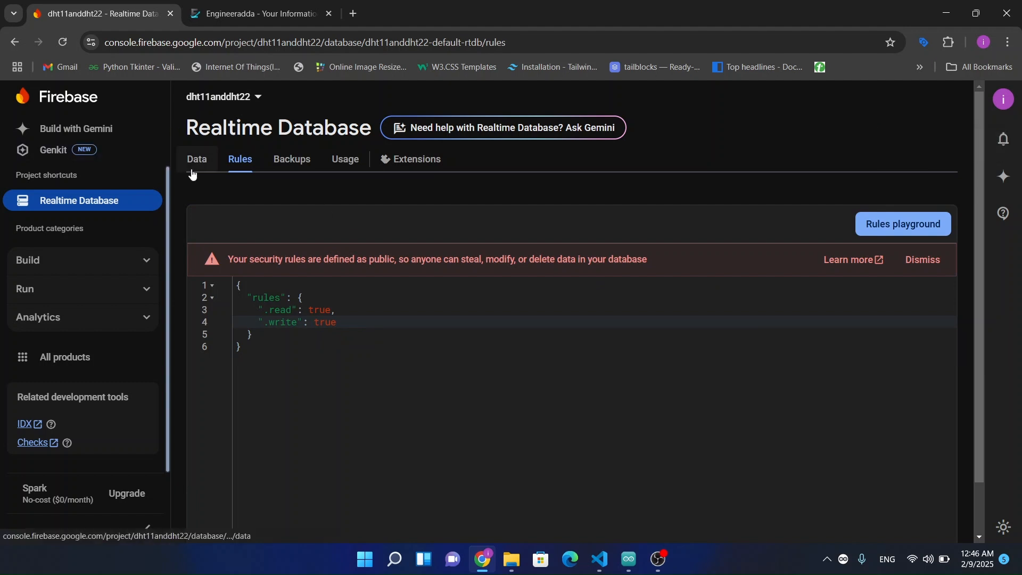
- Copy the database reference URL from the Data tab and switch to the Arduino sketch
left_click(195, 159)
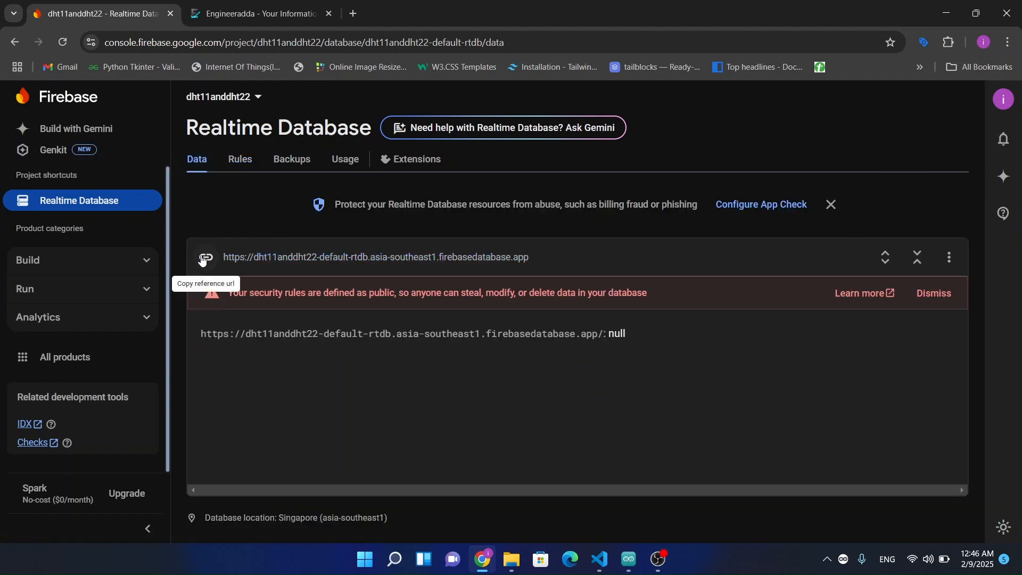
left_click(204, 256)
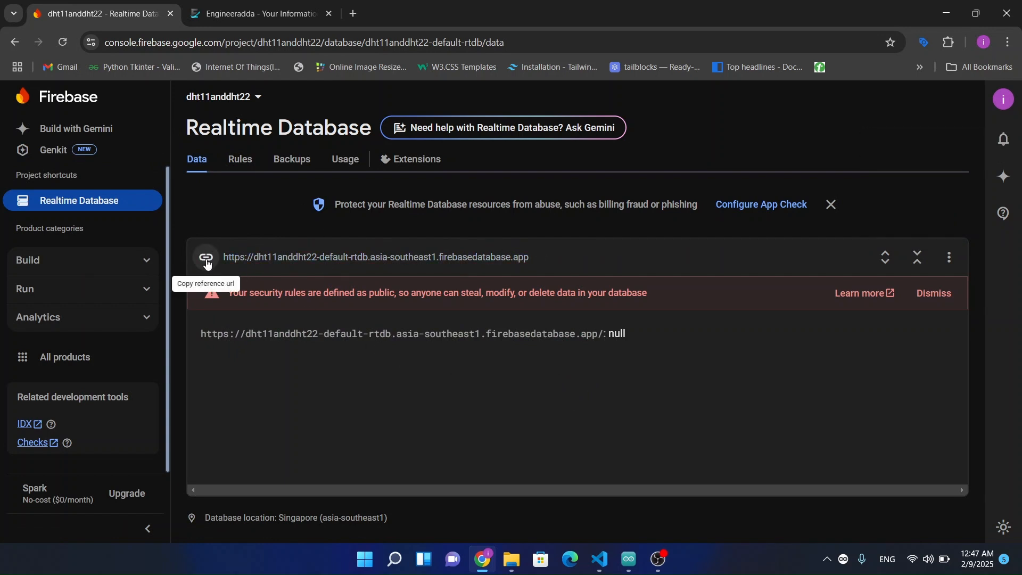
left_click(205, 257)
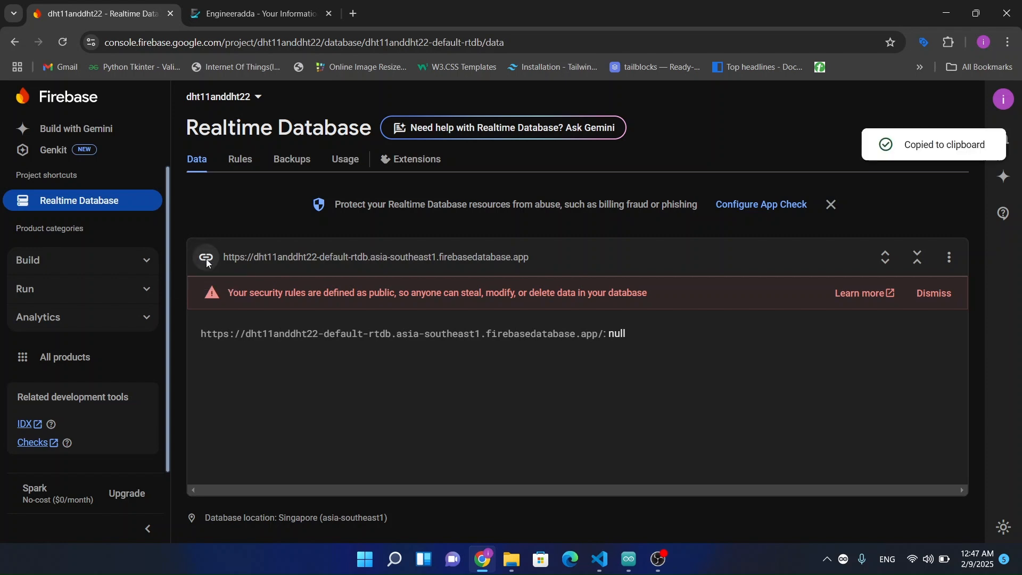
left_click(627, 565)
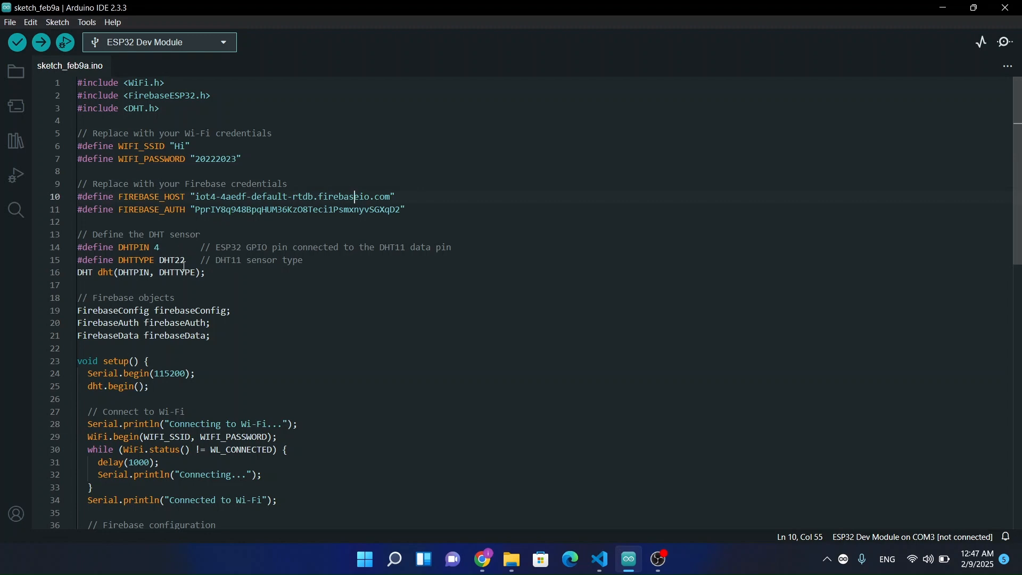
- Retype the DHTTYPE value as DHT22, then copy the reference URL again in Chrome
left_click(204, 272)
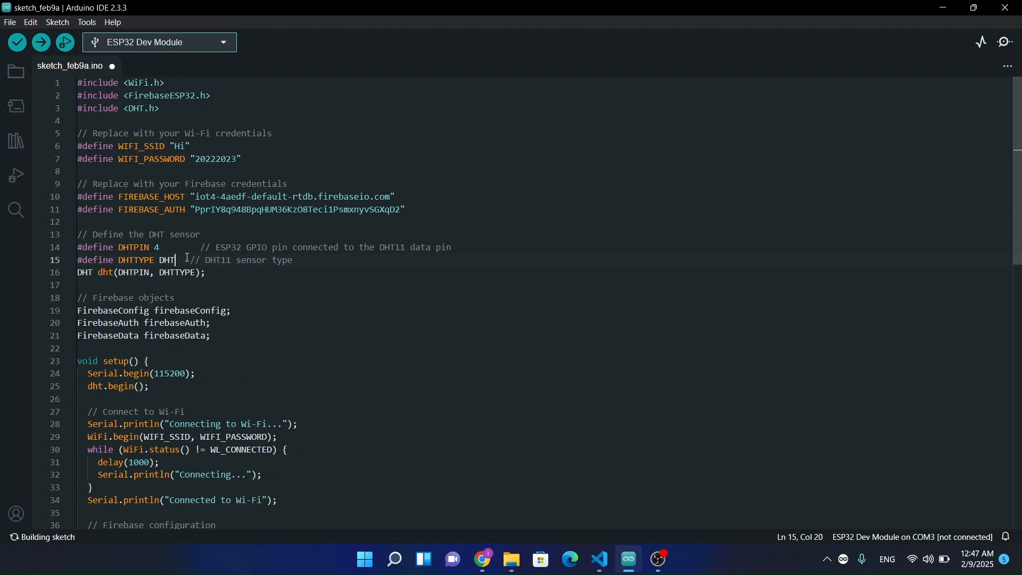
type("22")
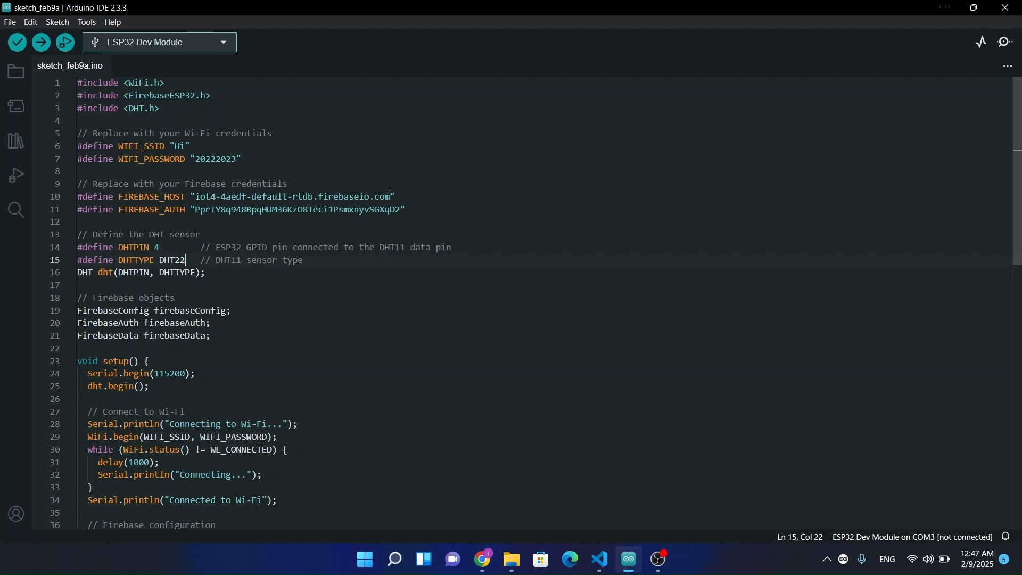
left_click(17, 41)
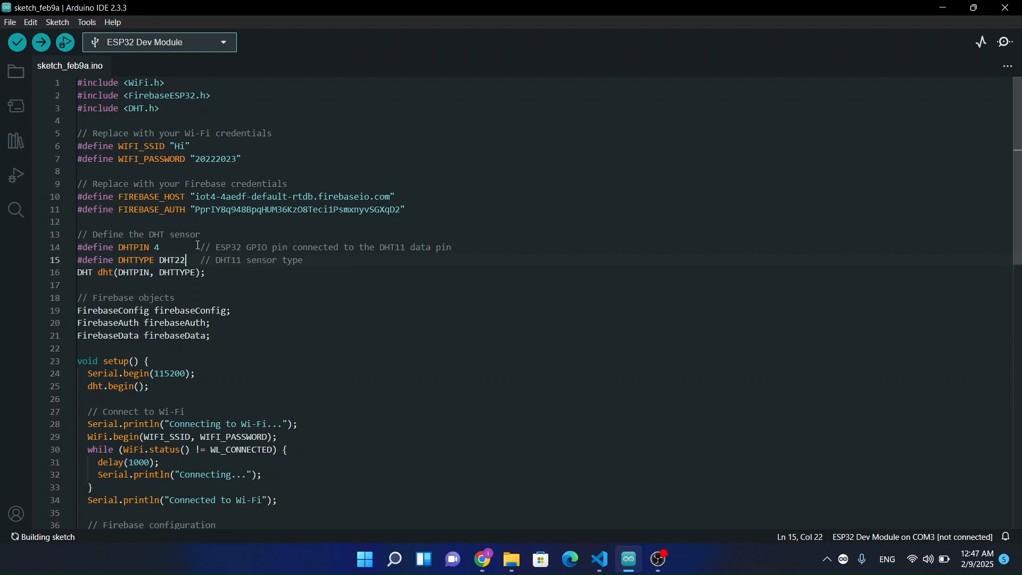
left_click(484, 563)
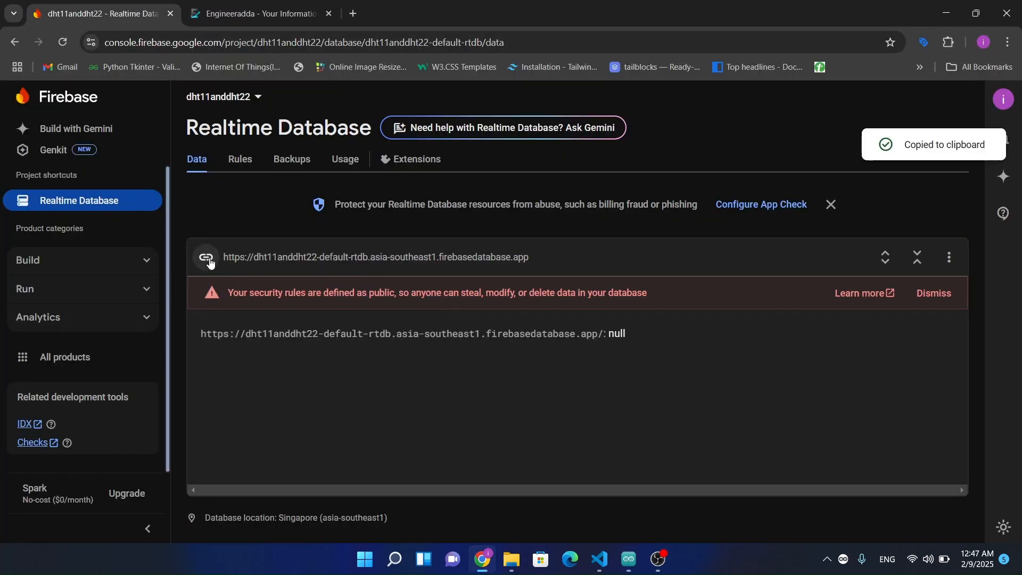
left_click(628, 564)
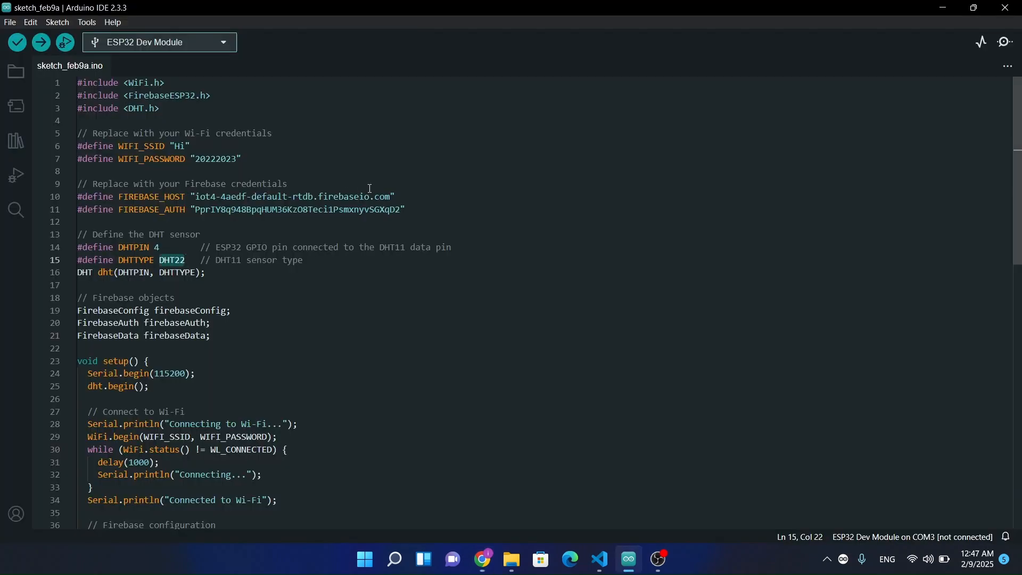
left_click(389, 196)
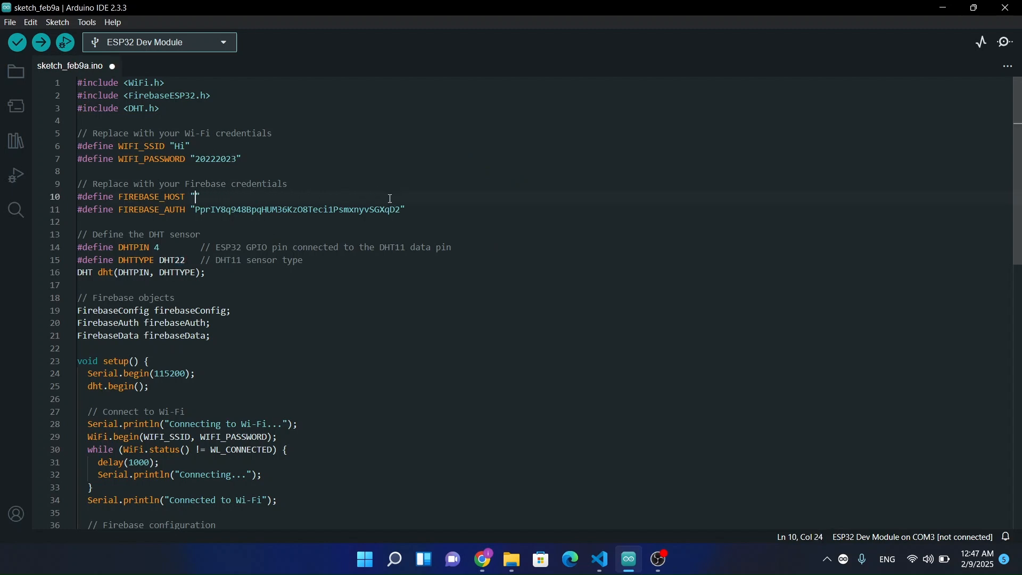
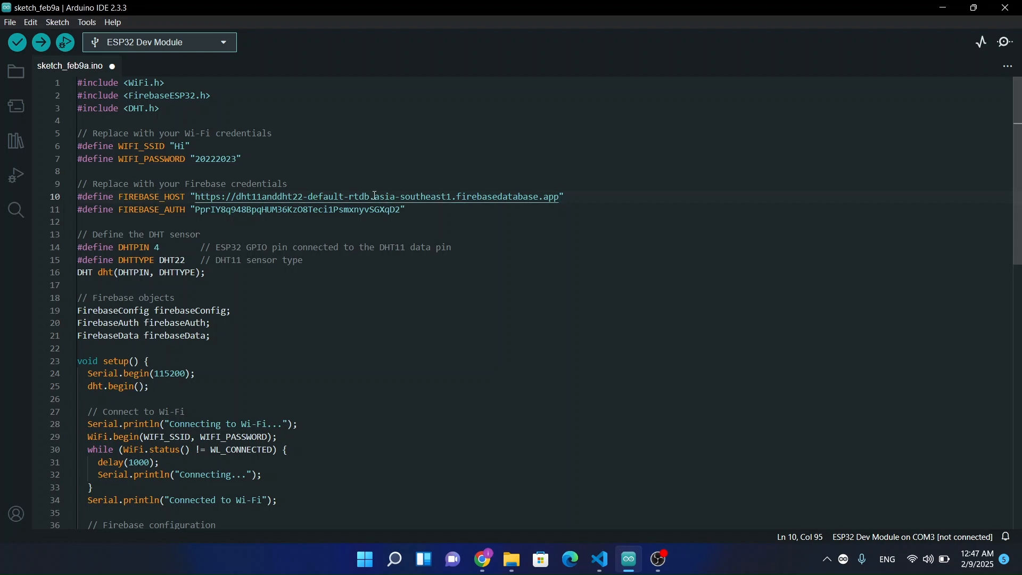
left_click(240, 199)
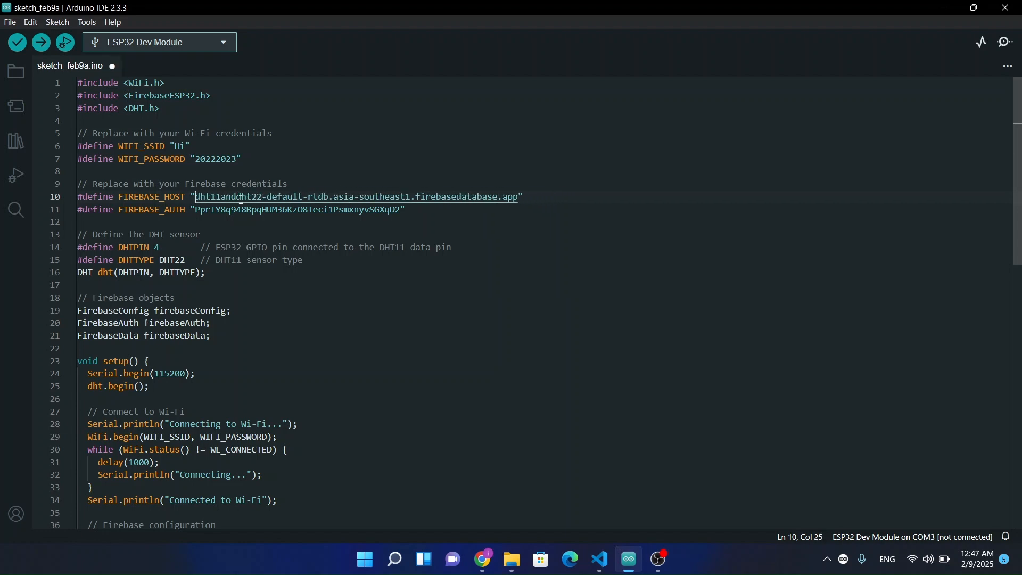
left_click(339, 221)
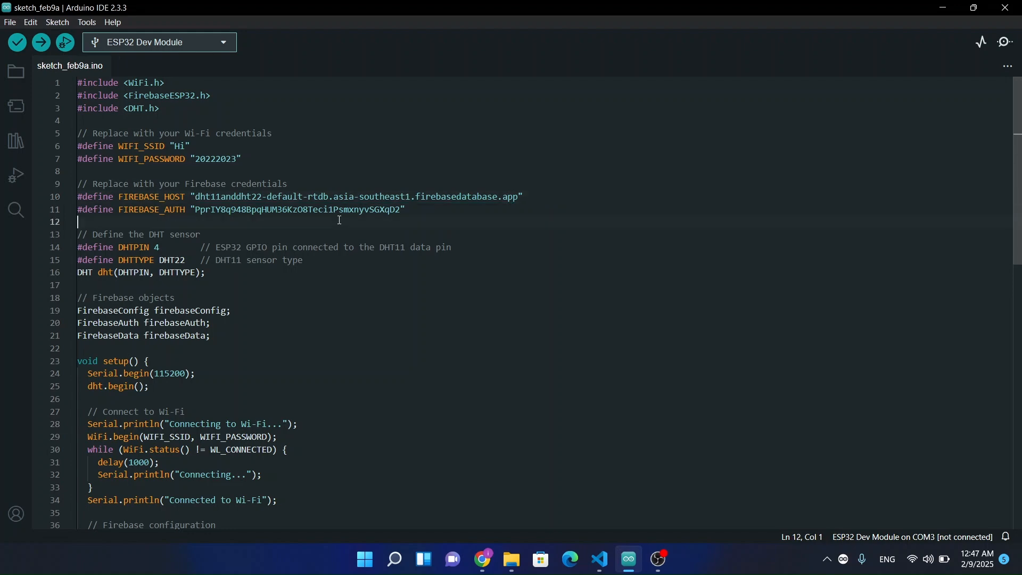
left_click(483, 563)
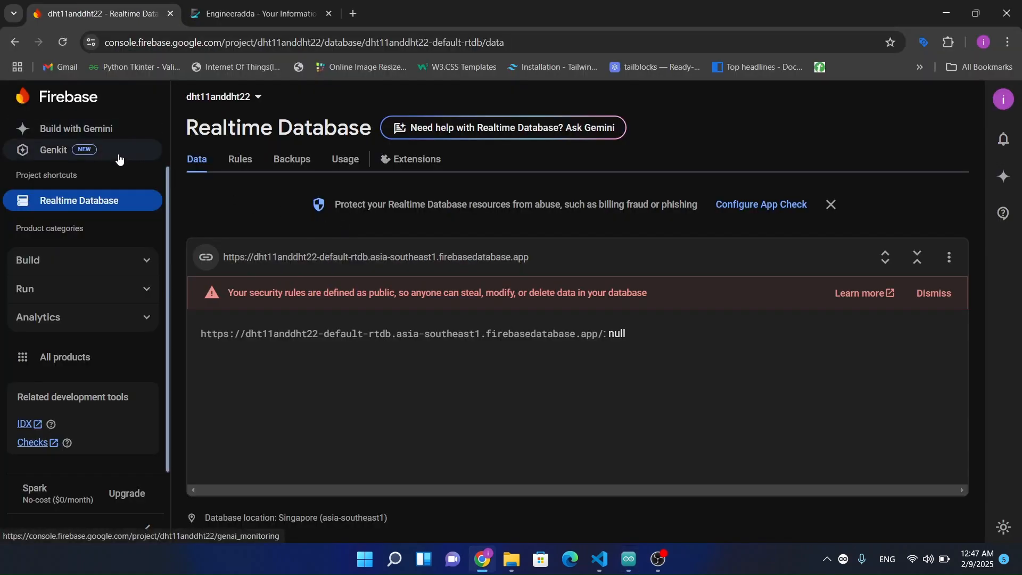
left_click(626, 564)
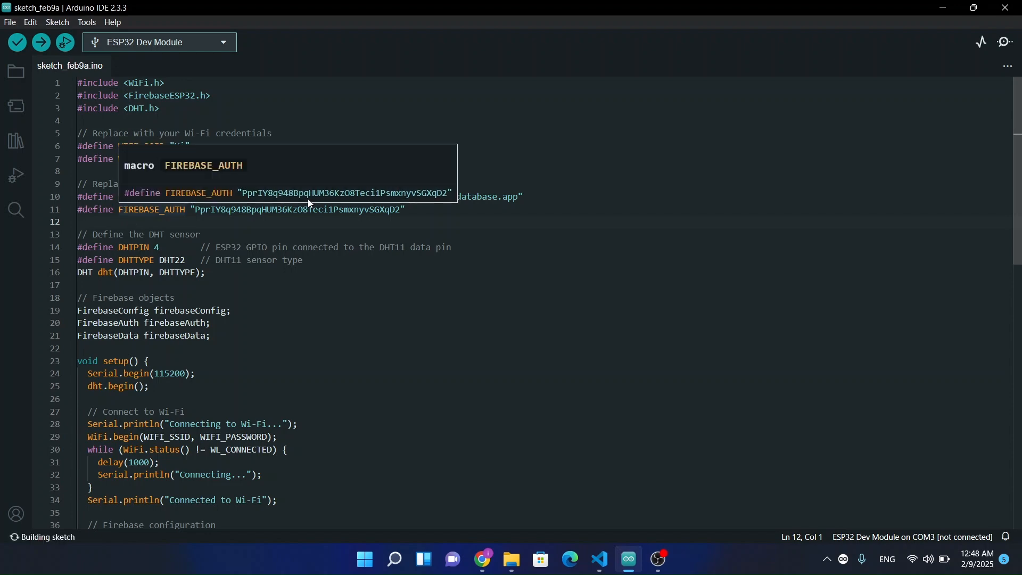
left_click(483, 565)
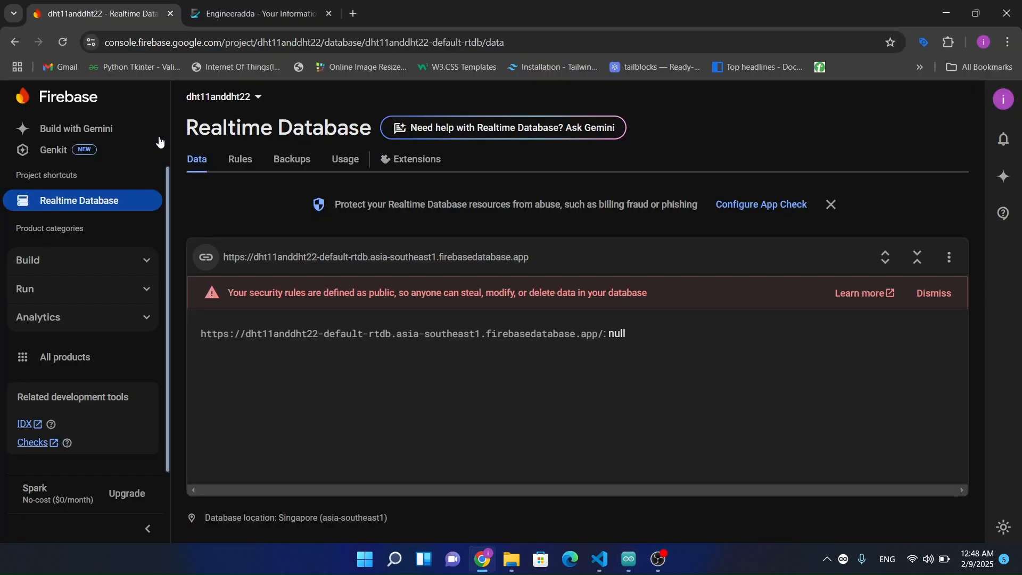
- Reveal and copy the database secret under Project settings > Service accounts > Database secrets
scroll("up", 3)
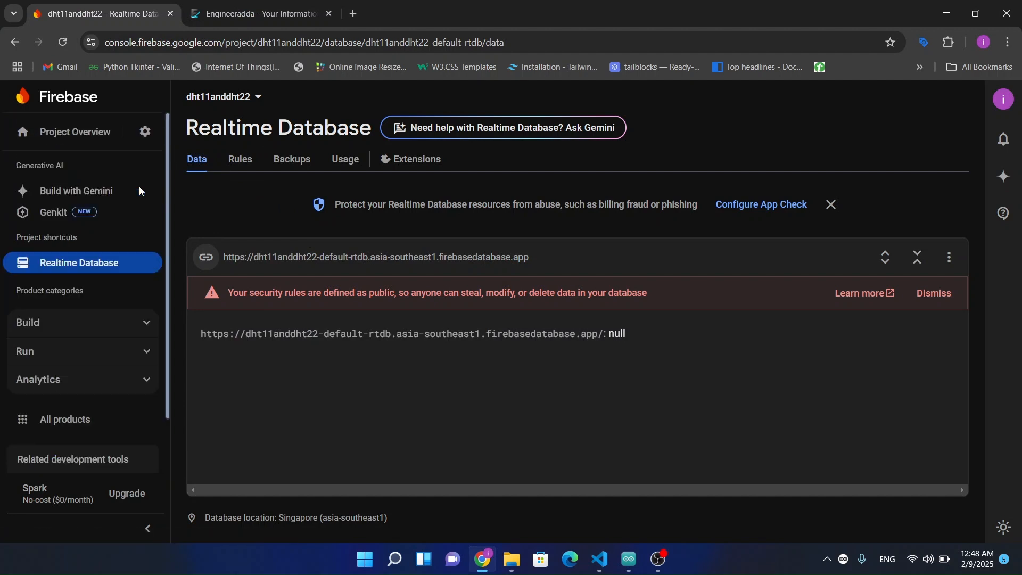
left_click(145, 132)
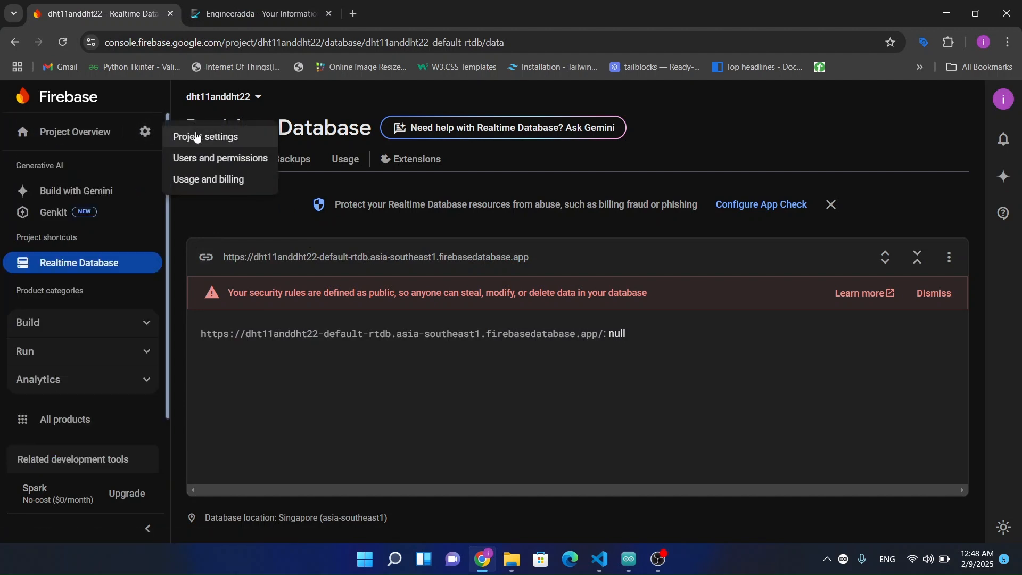
left_click(206, 136)
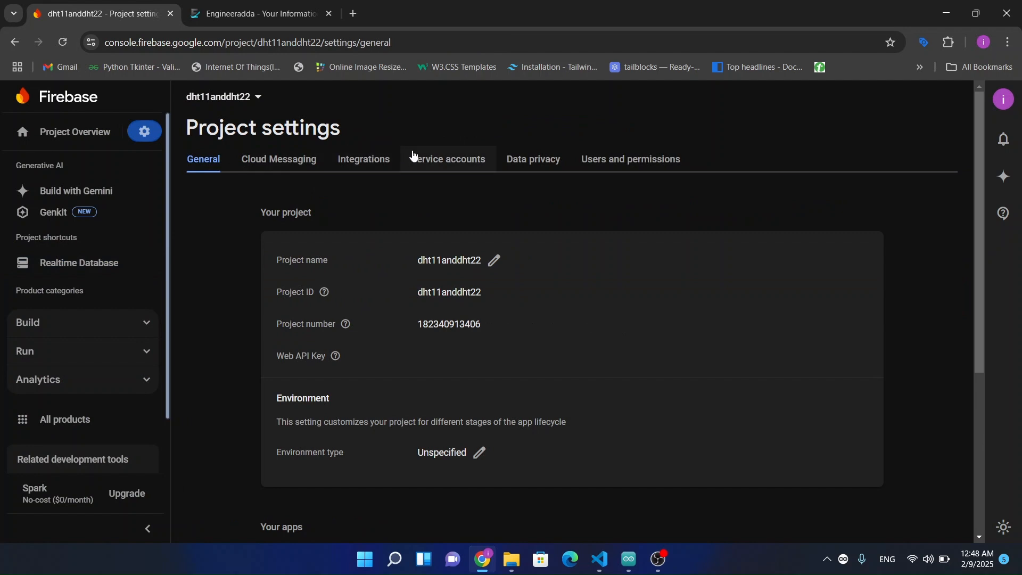
left_click(446, 159)
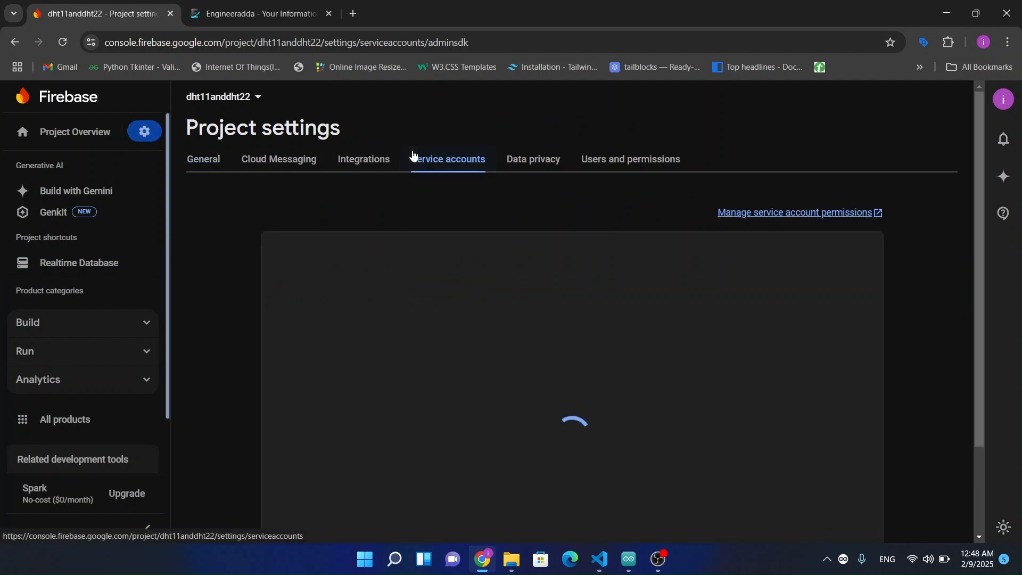
mouse_move(210, 376)
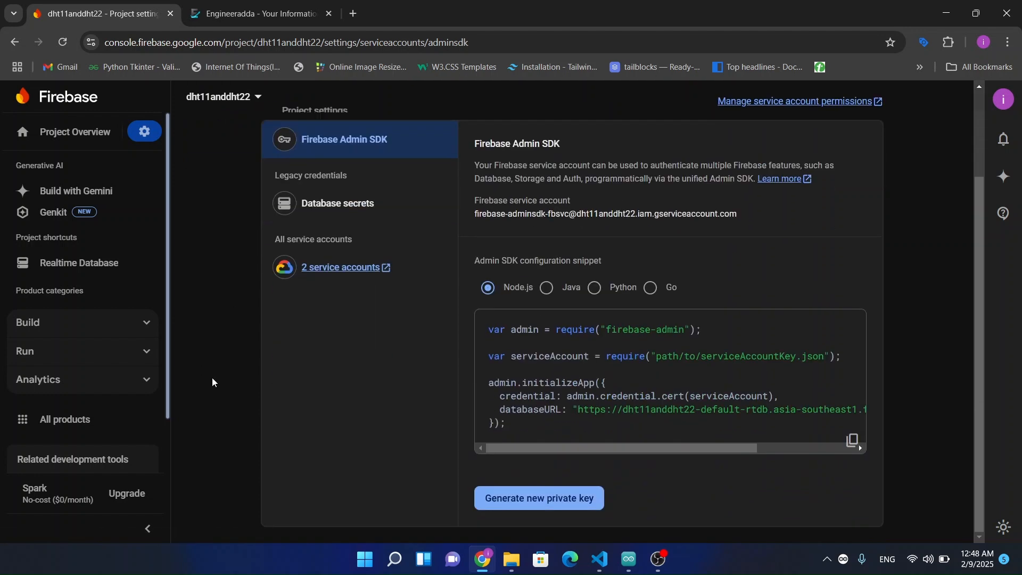
left_click(337, 203)
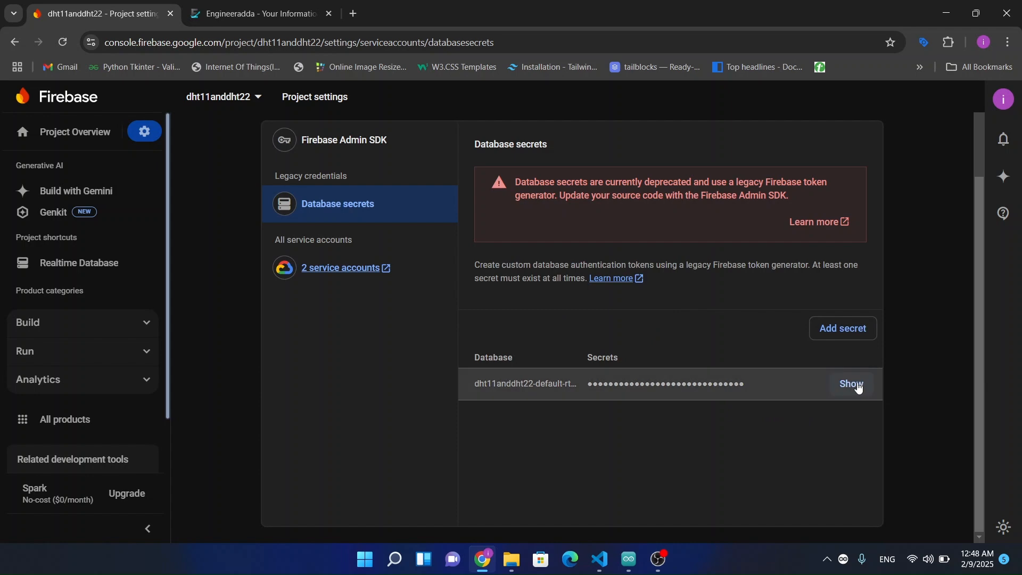
left_click(850, 384)
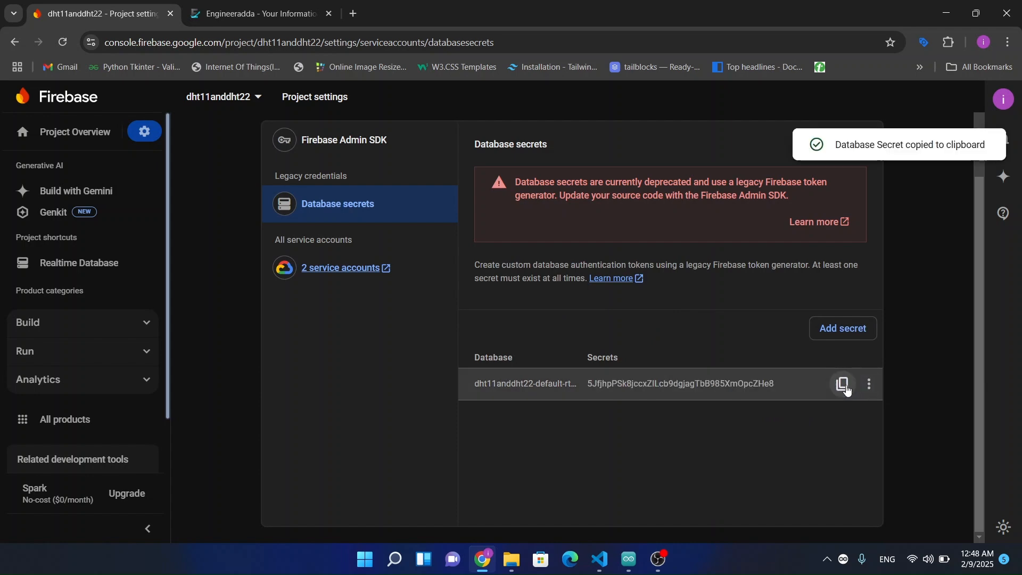
left_click(627, 565)
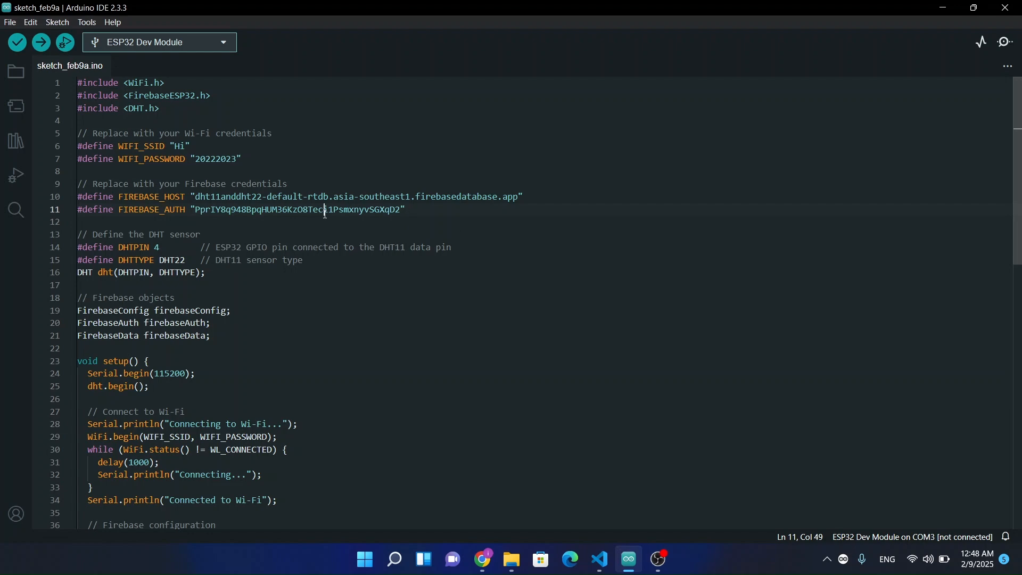
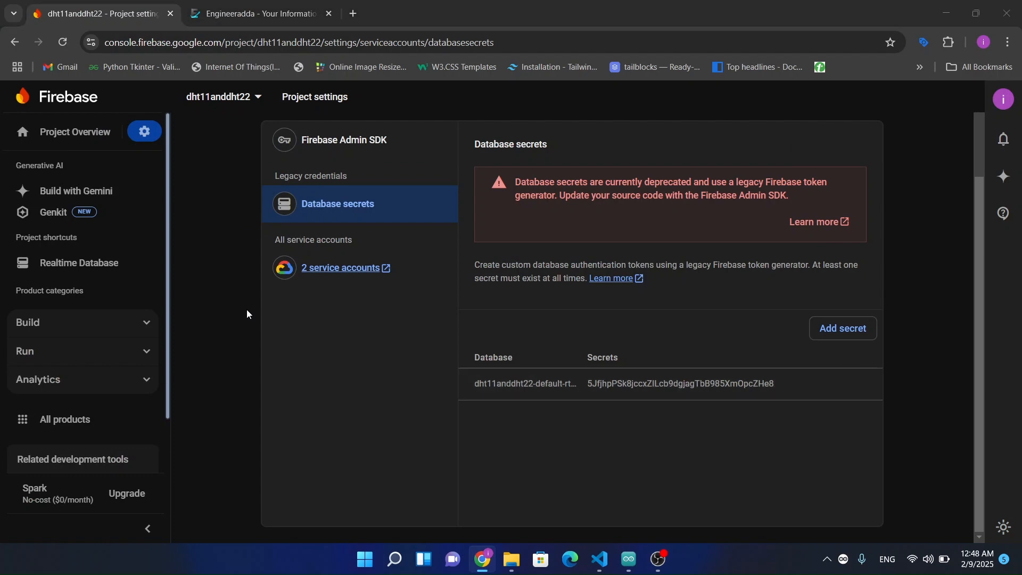
- Paste the secret as FIREBASE_AUTH and upload the sketch to the ESP32
left_click(627, 564)
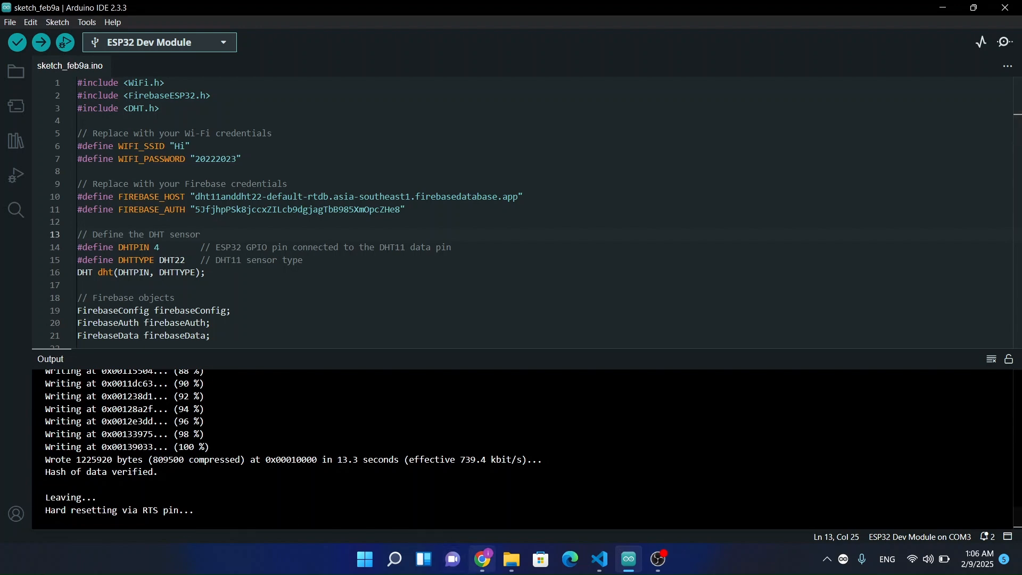
- In the Realtime Database, expand the sensor node to reveal humidity 53.9 and temperature 21.8
left_click(482, 563)
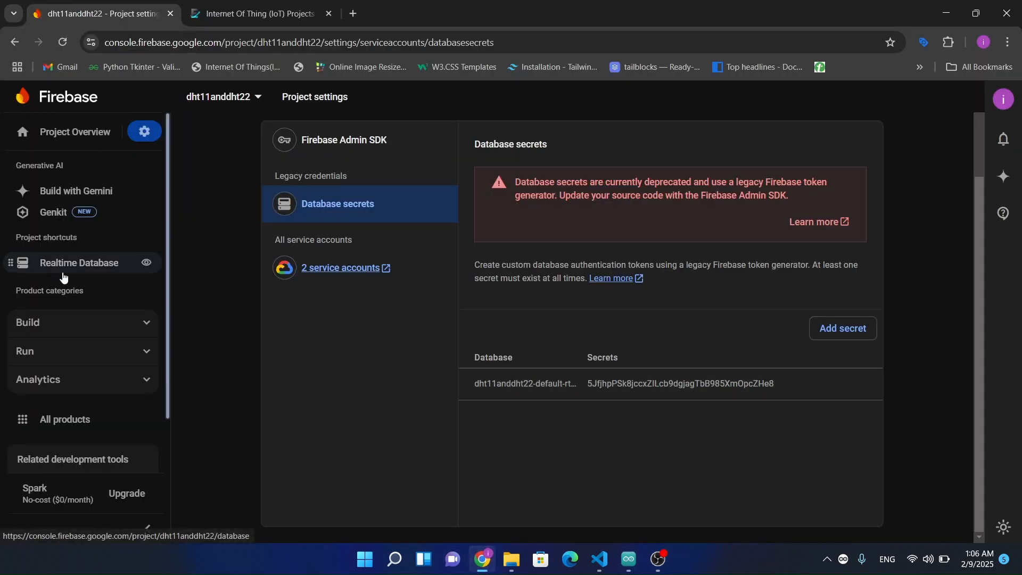
left_click(78, 263)
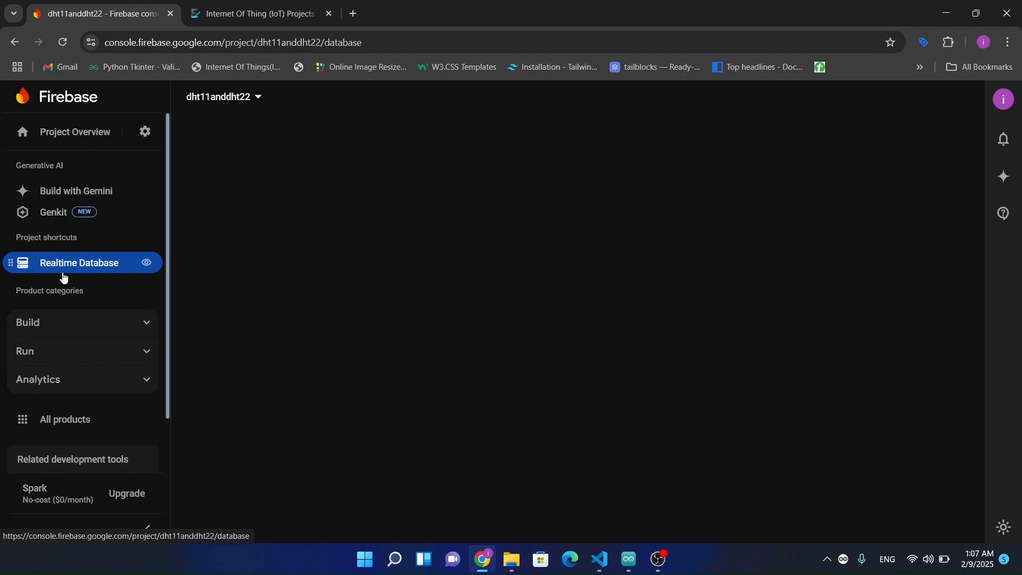
left_click(78, 263)
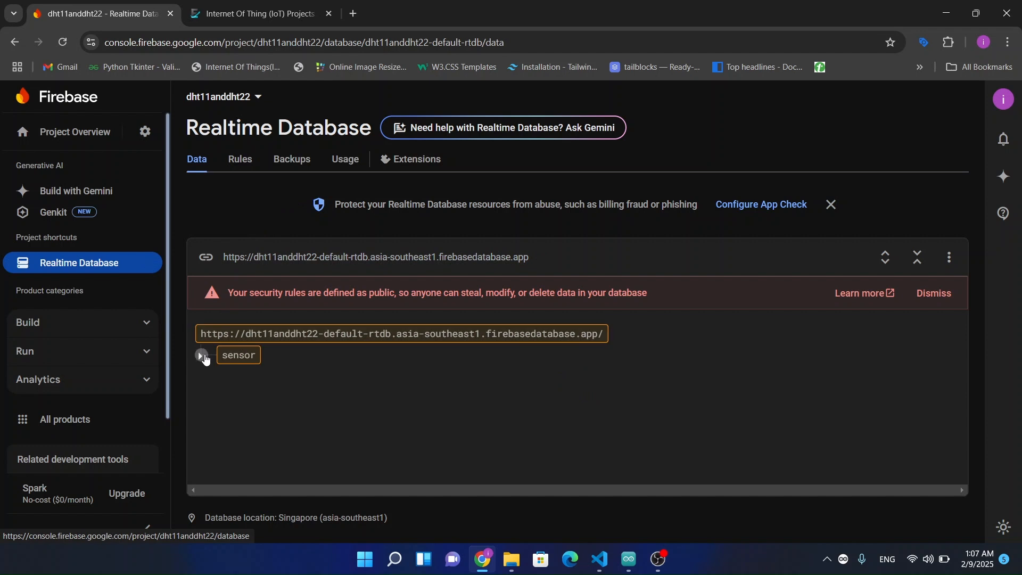
left_click(201, 355)
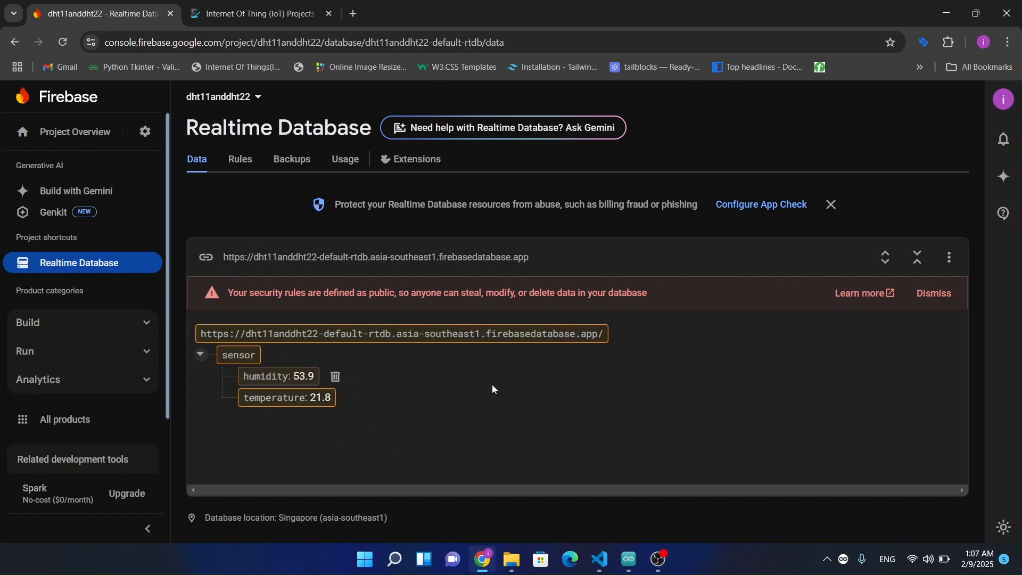